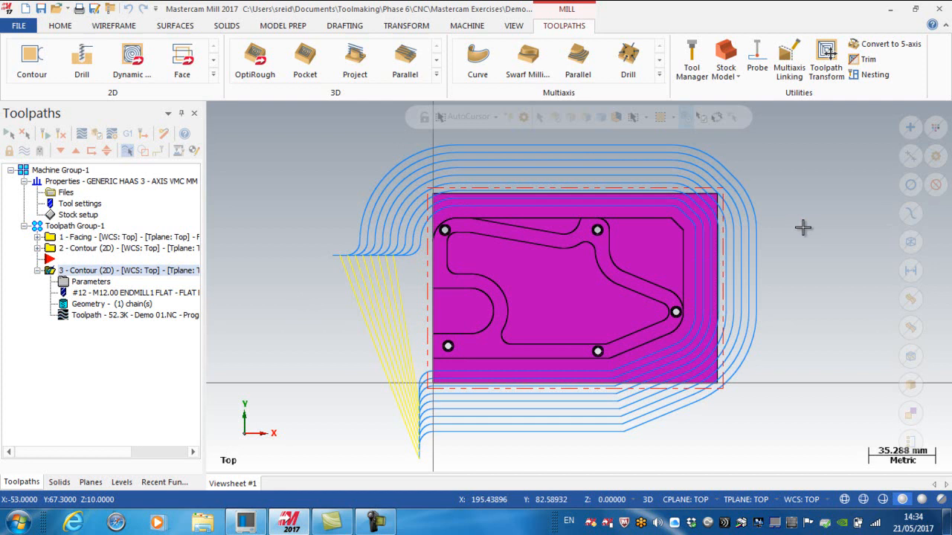
pyautogui.moveTo(741, 240)
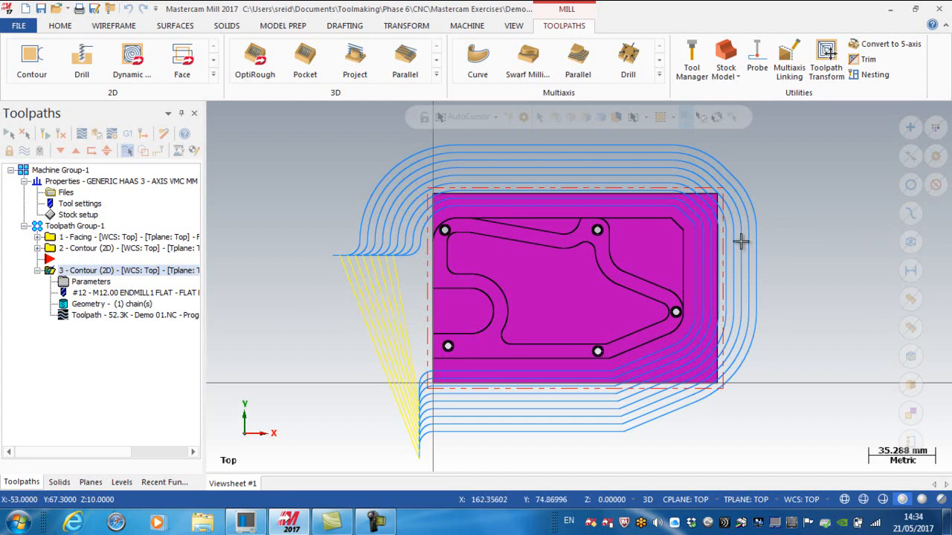
pyautogui.moveTo(756, 247)
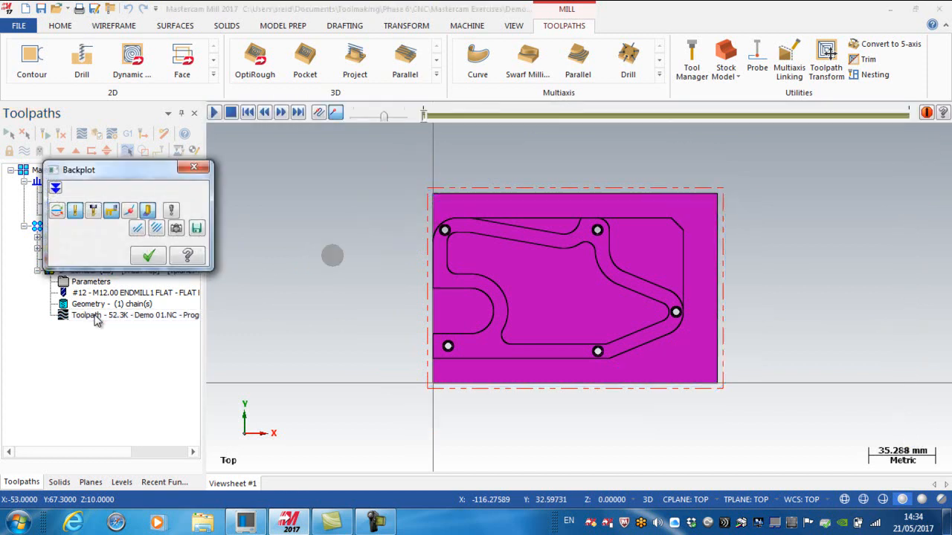
pyautogui.moveTo(425, 121)
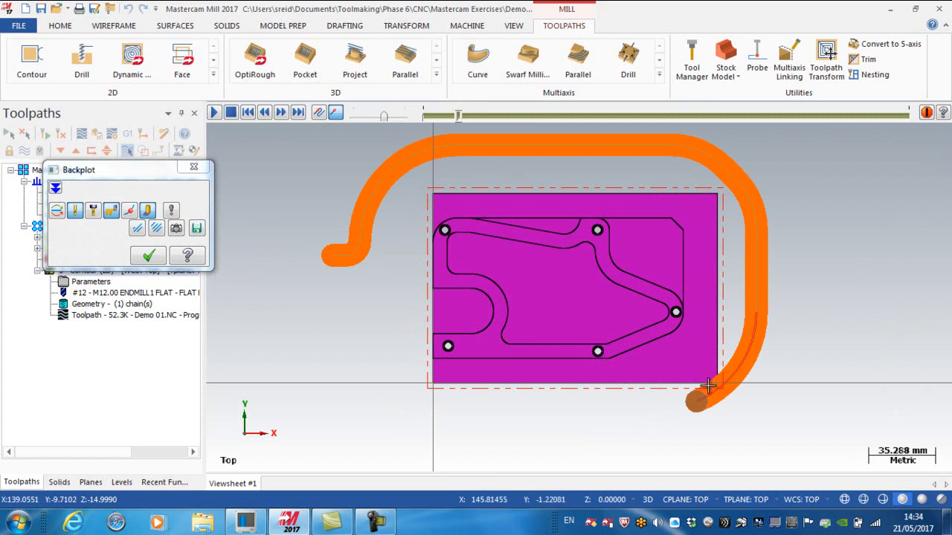
pyautogui.moveTo(473, 149)
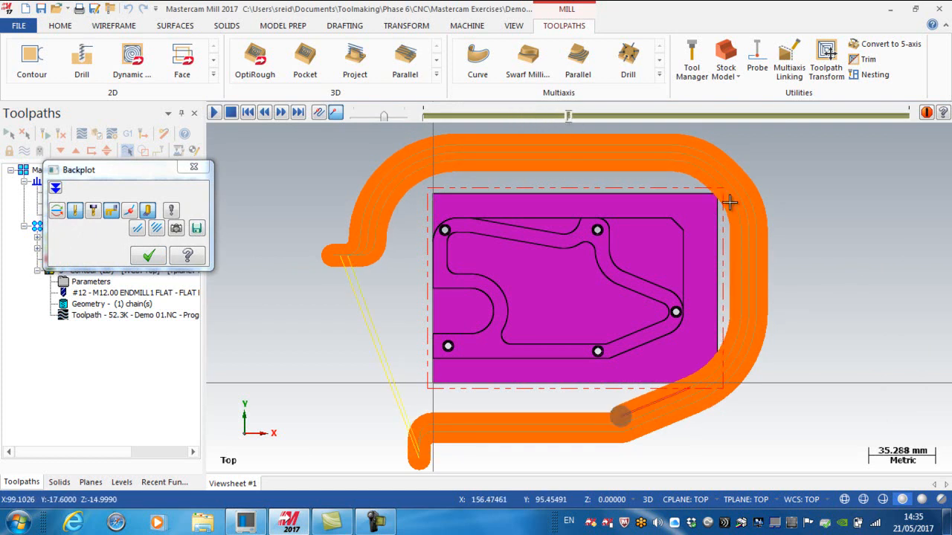
pyautogui.moveTo(708, 374)
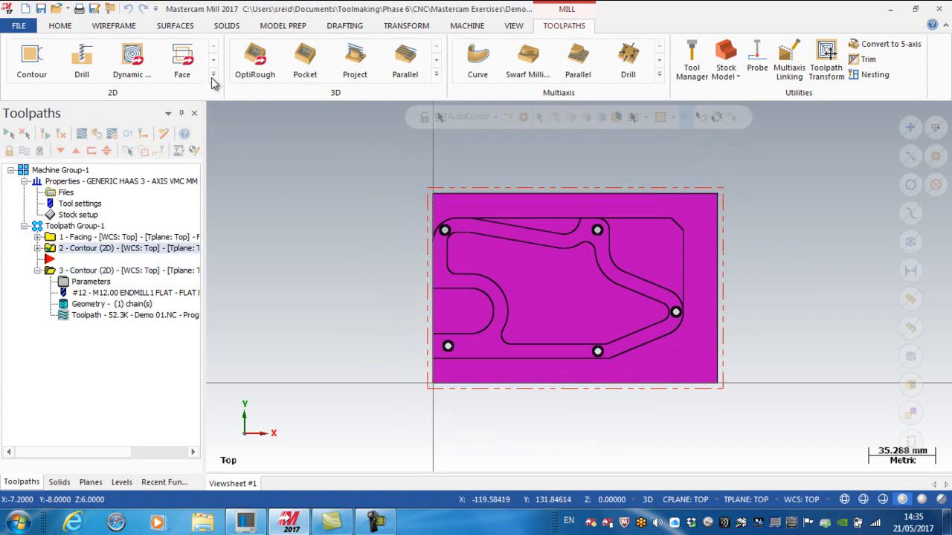
# - Start a new Area Mill toolpath from the 2D gallery and switch the part to isometric view
pyautogui.click(214, 73)
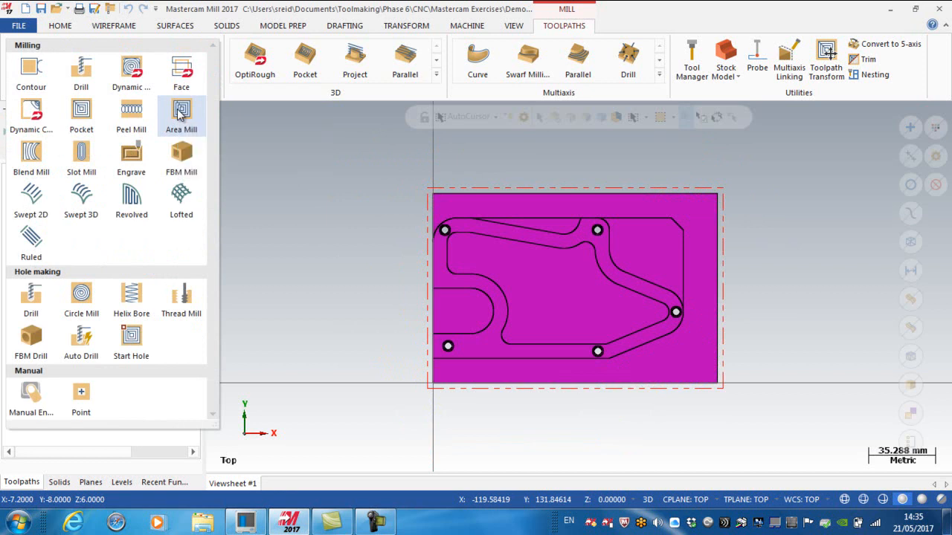
pyautogui.click(181, 116)
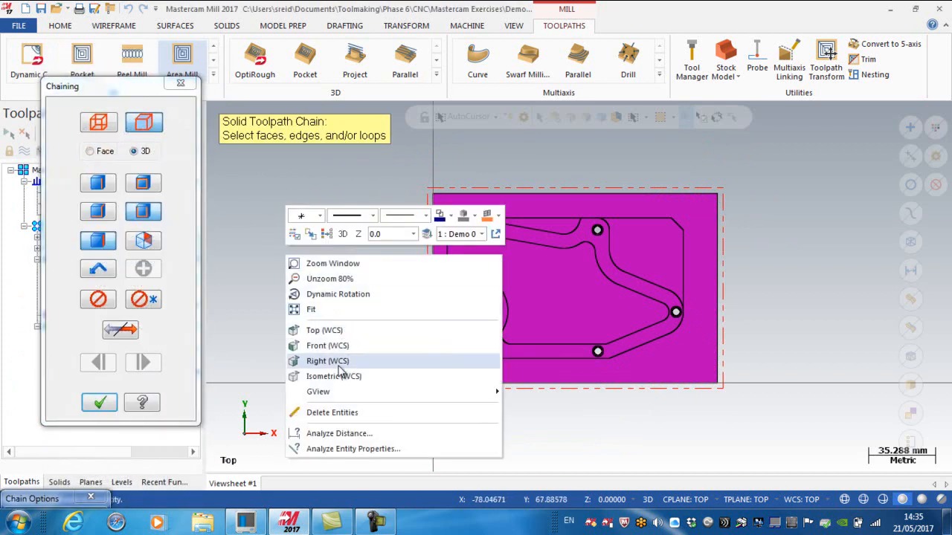
pyautogui.click(333, 376)
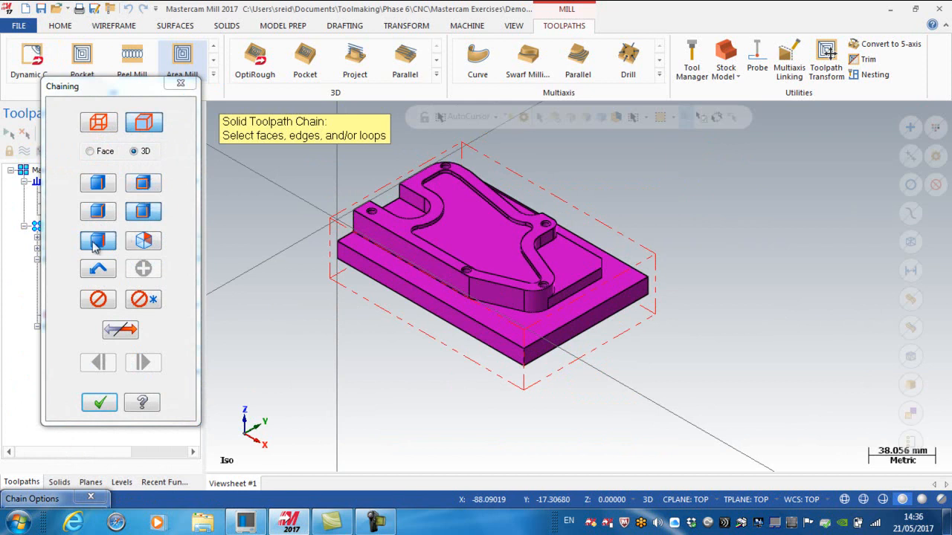
pyautogui.moveTo(143, 211)
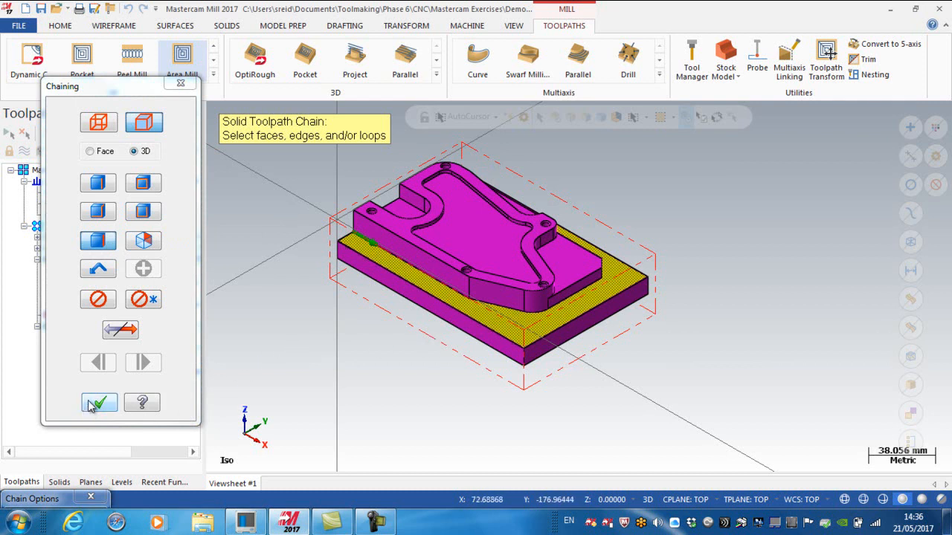
# - Accept the floor face as machining region, add the raised profile top as avoidance, machine From outside, and confirm
pyautogui.click(98, 402)
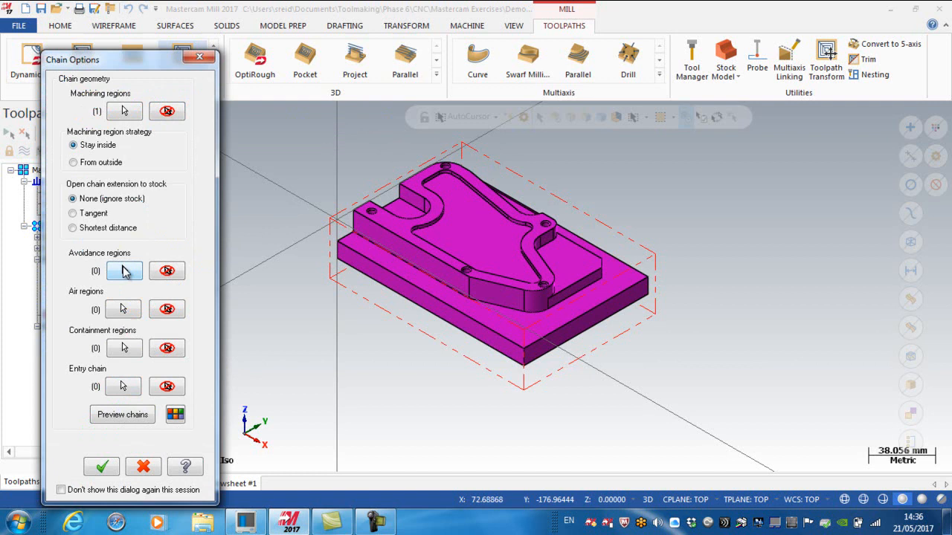
pyautogui.moveTo(124, 270)
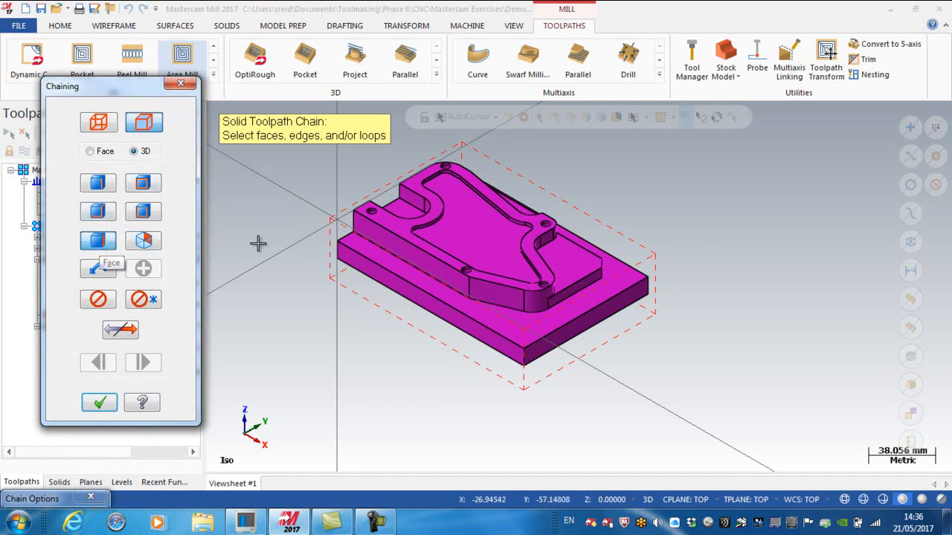
pyautogui.click(389, 221)
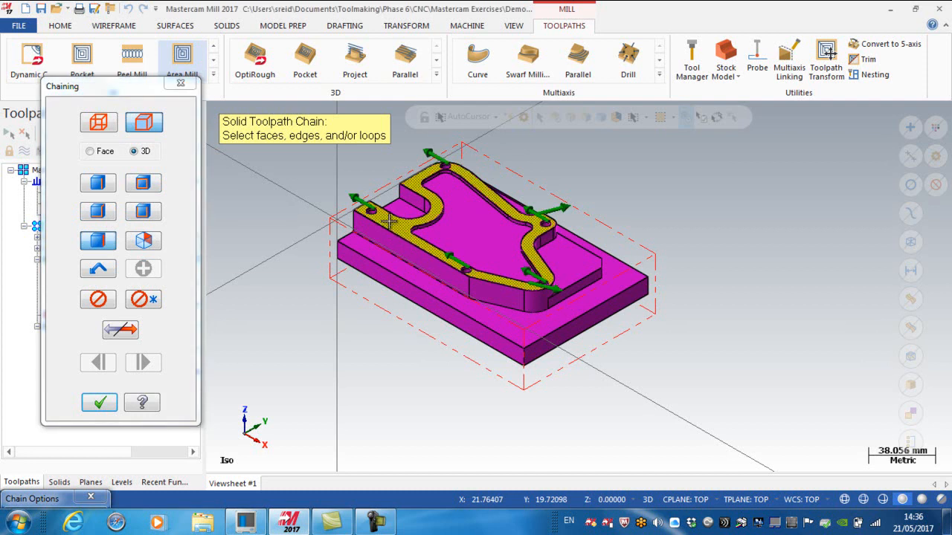
pyautogui.moveTo(298, 321)
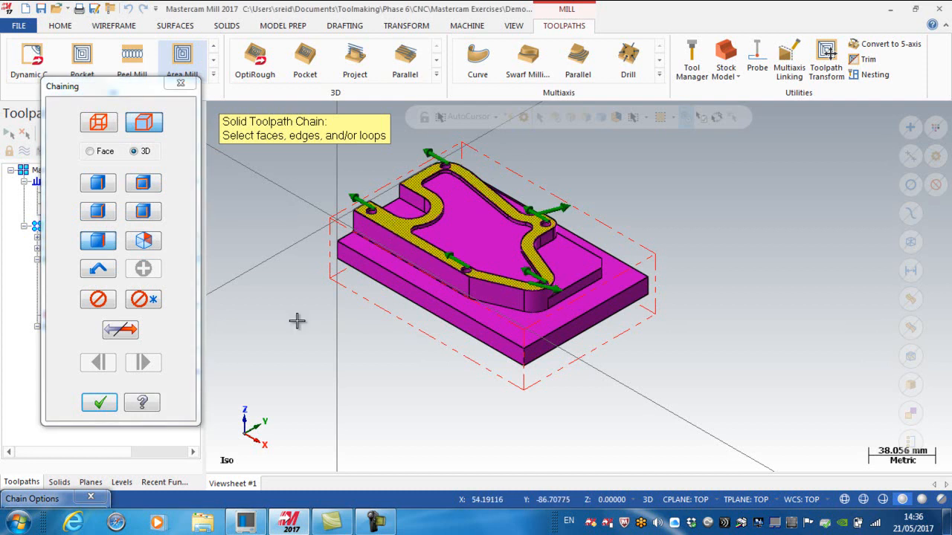
pyautogui.click(98, 402)
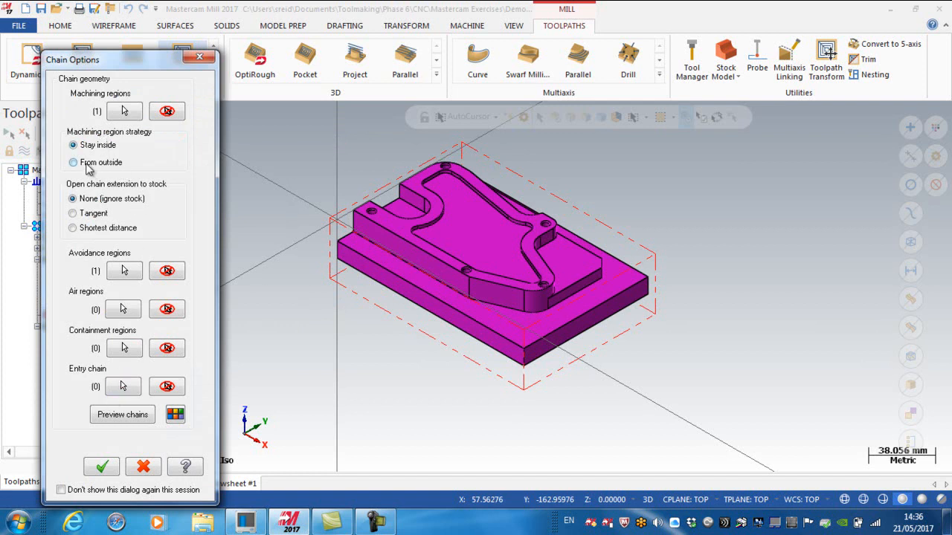
pyautogui.click(73, 162)
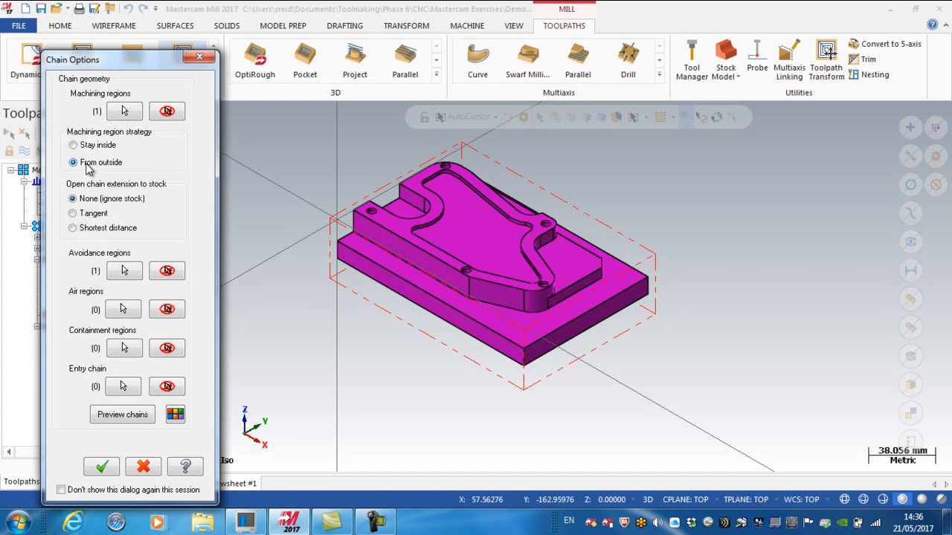
pyautogui.moveTo(728, 285)
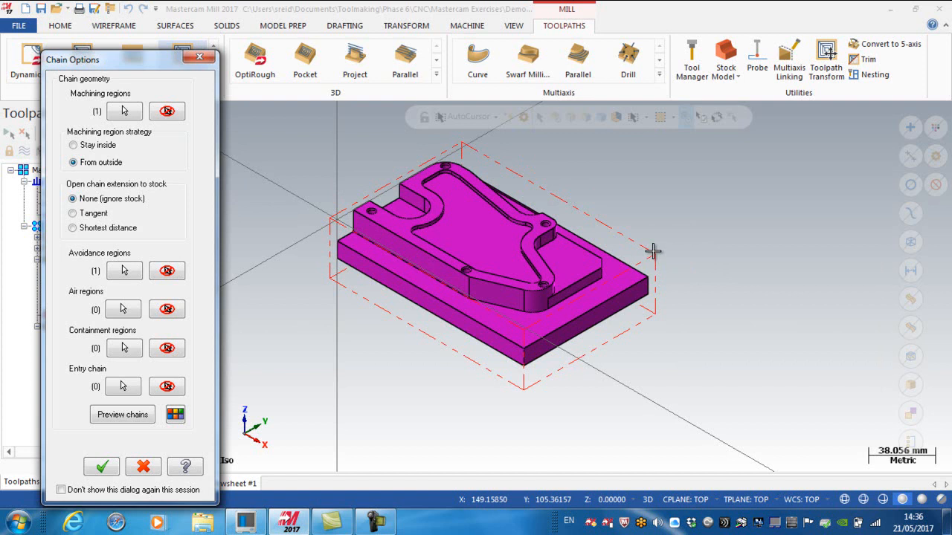
pyautogui.moveTo(660, 235)
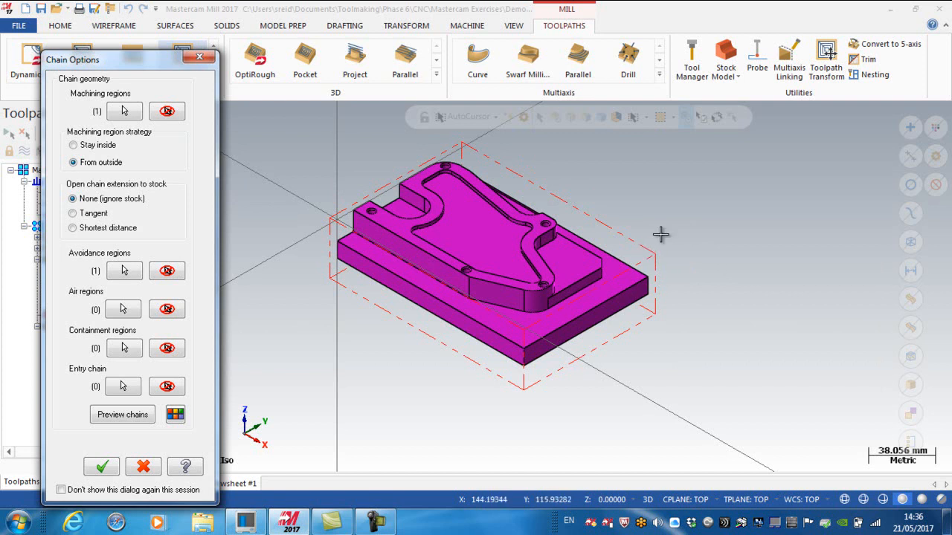
pyautogui.moveTo(89, 238)
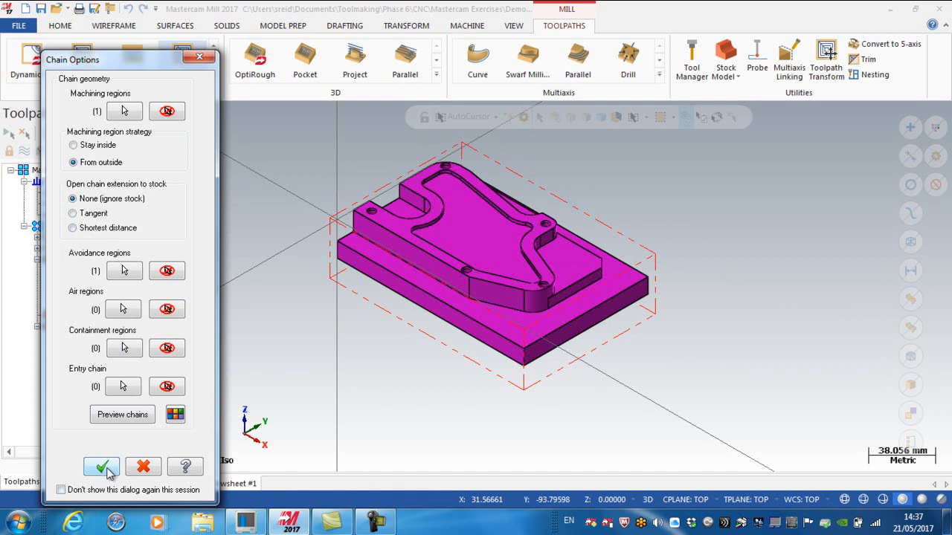
pyautogui.click(101, 467)
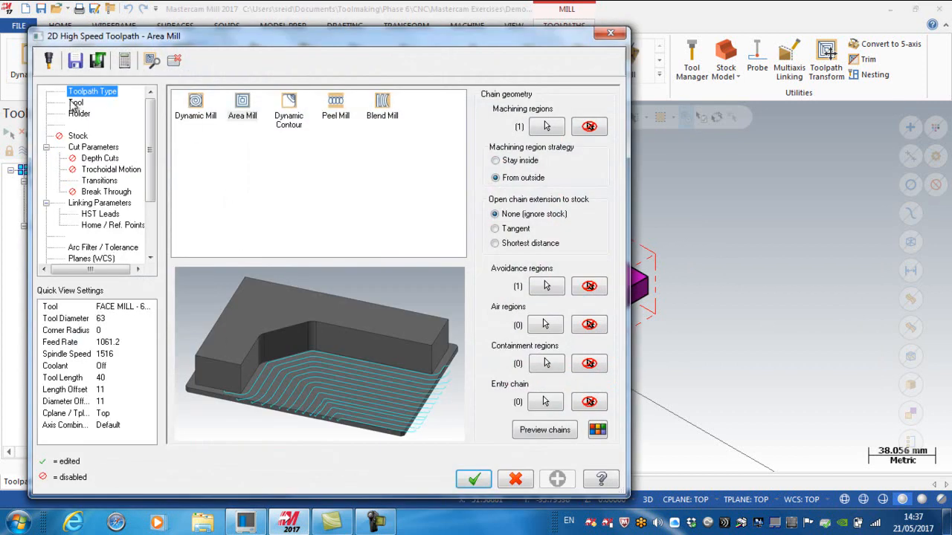
# - Select FLAT END MILL - 12, set plunge rate 300 and comment 'Rough Inner Profile'
pyautogui.click(75, 101)
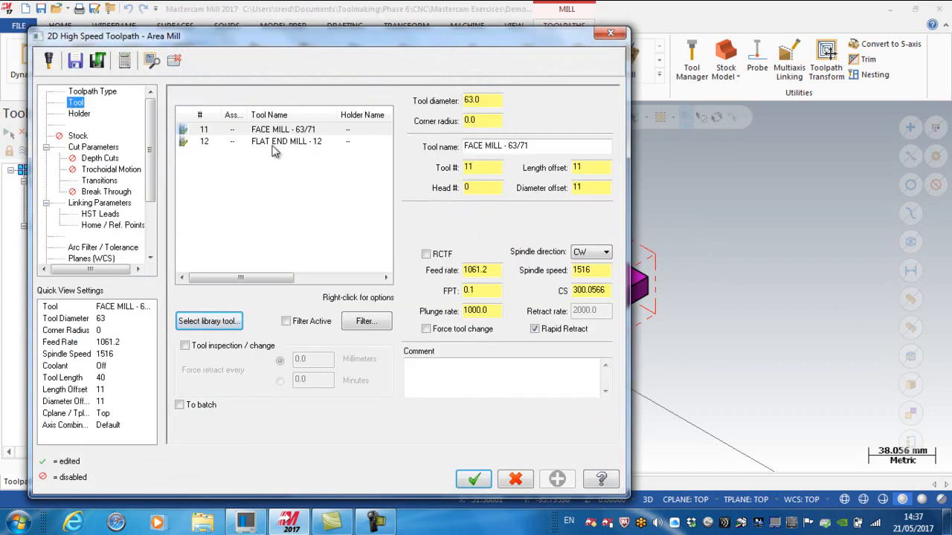
pyautogui.click(285, 141)
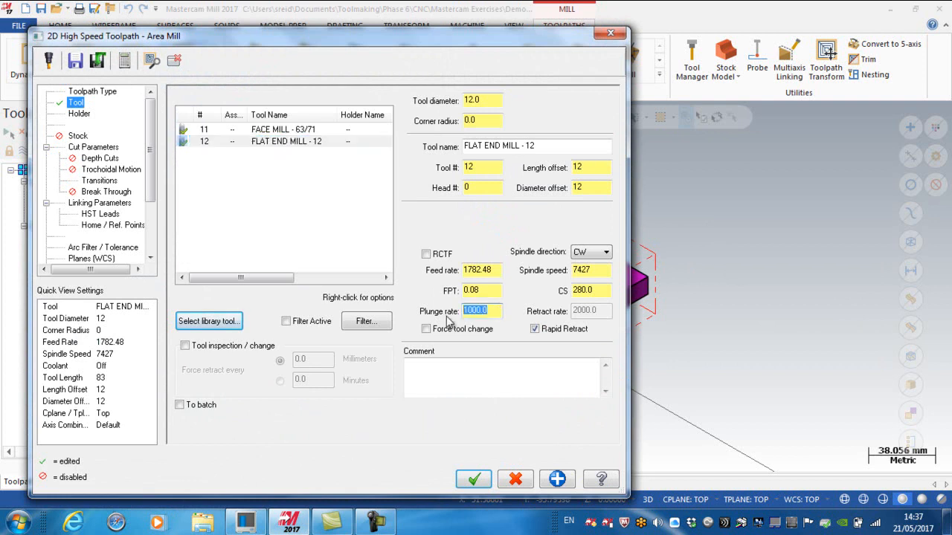
pyautogui.write('300')
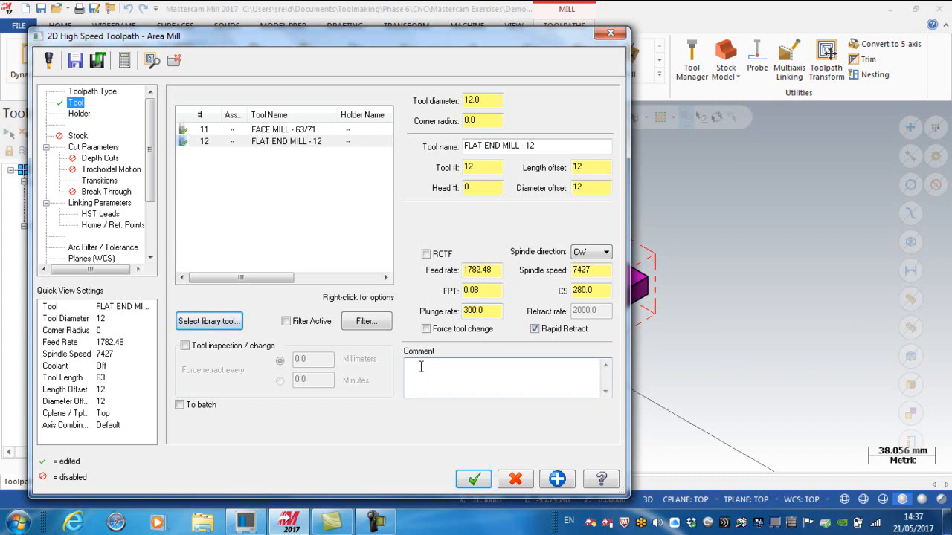
pyautogui.write('Rd')
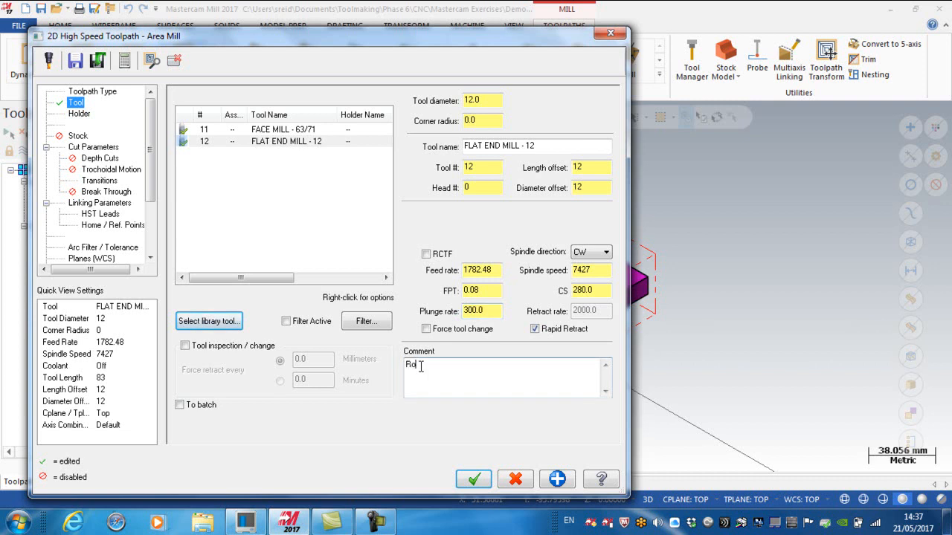
pyautogui.write('ough Inner Profile')
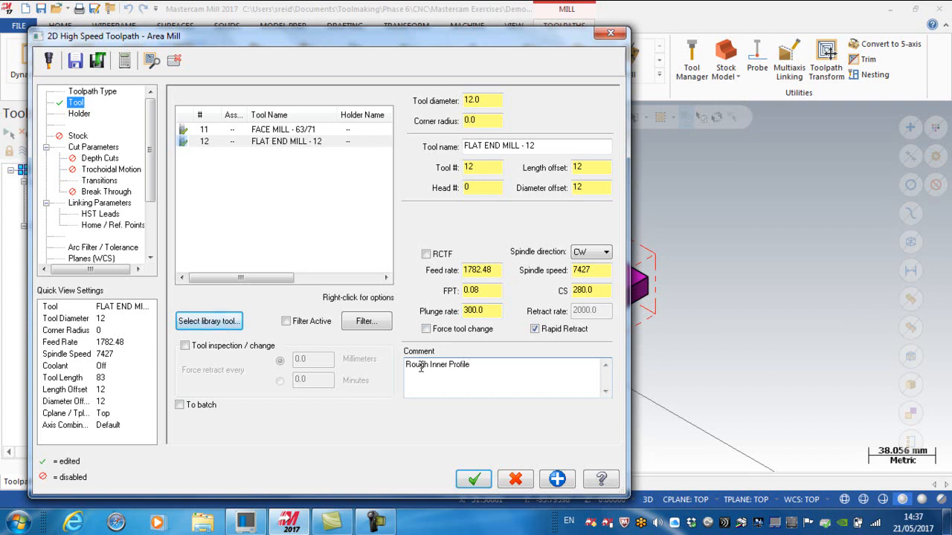
pyautogui.click(92, 148)
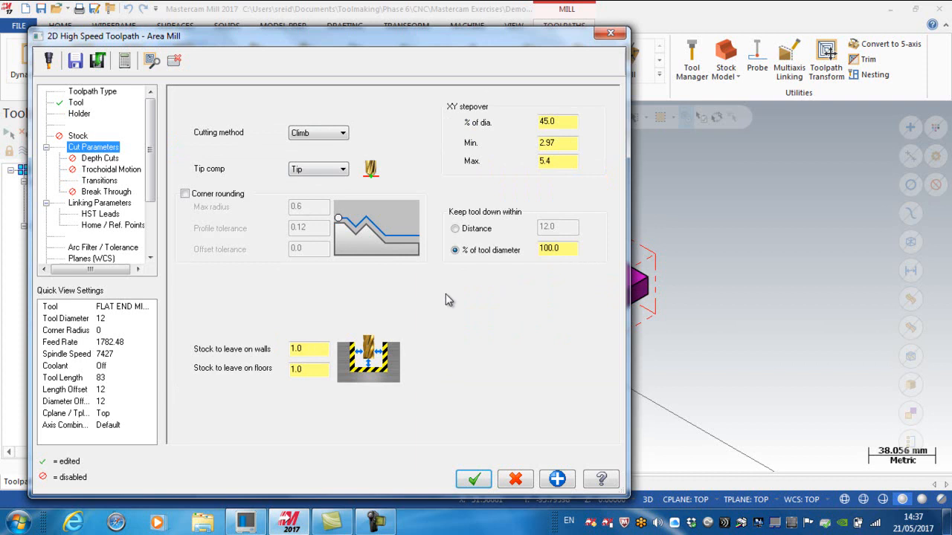
pyautogui.moveTo(506, 156)
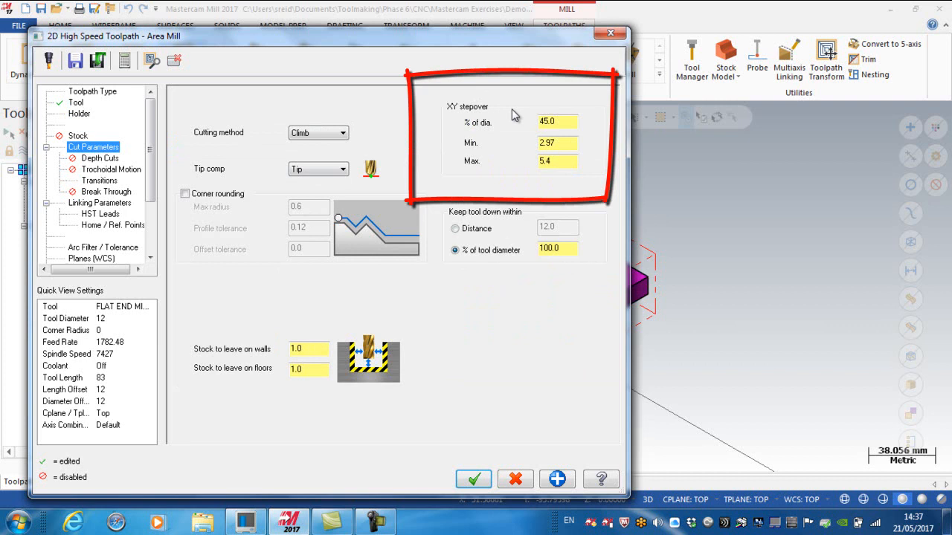
pyautogui.moveTo(485, 155)
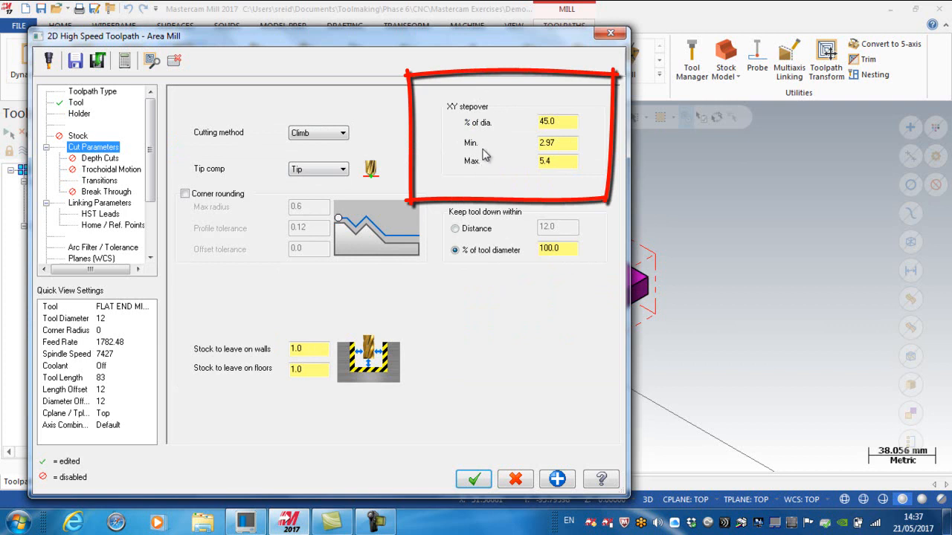
# - Set XY stepover to 3.5 min / 4.0 max and leave 0.6 stock on the walls
pyautogui.click(556, 122)
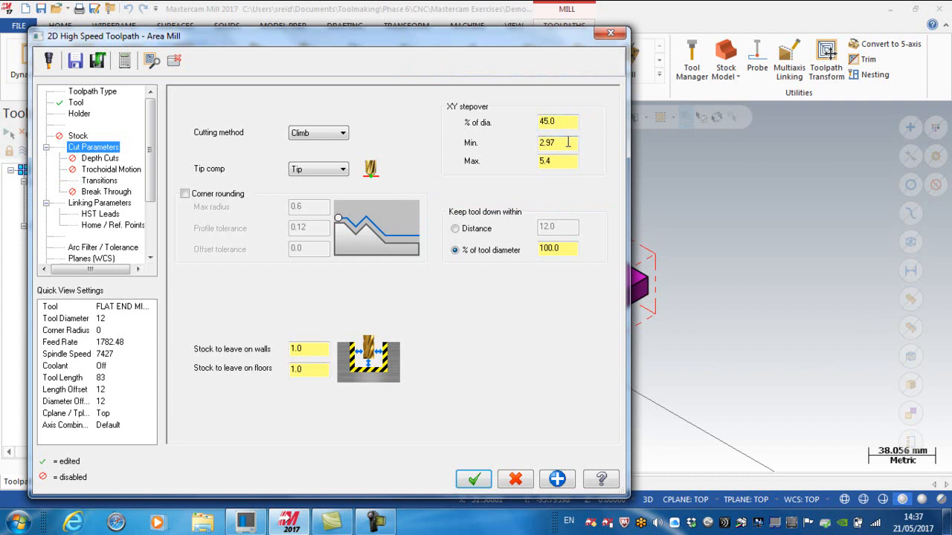
pyautogui.write('3')
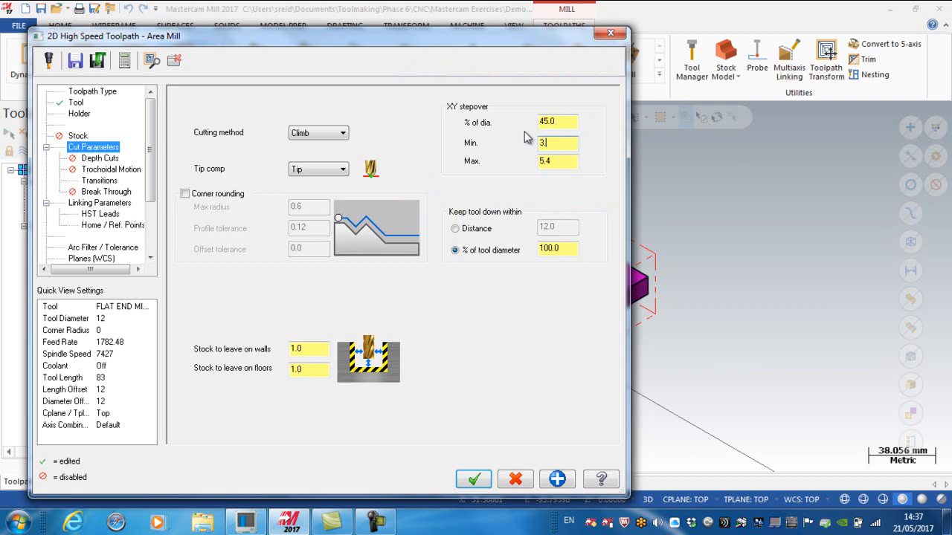
pyautogui.write('.5')
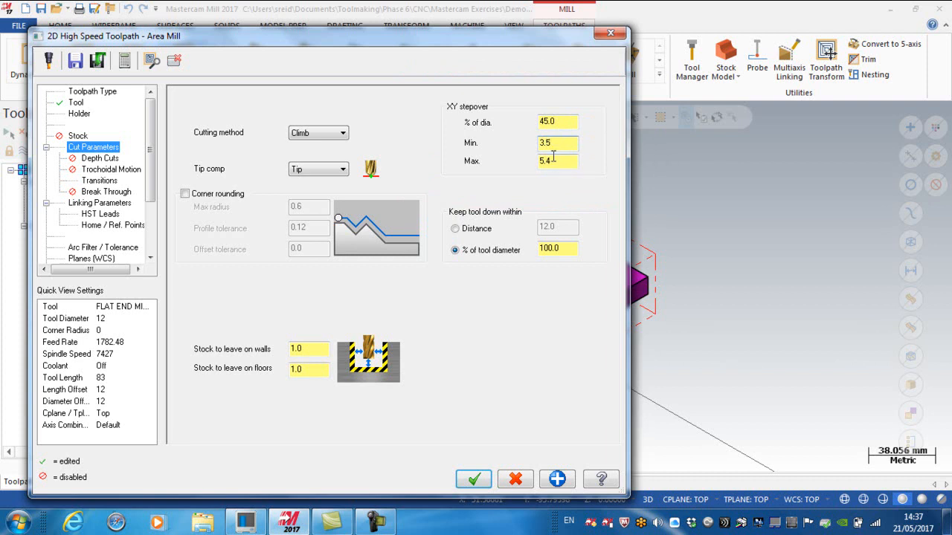
pyautogui.write('4.0')
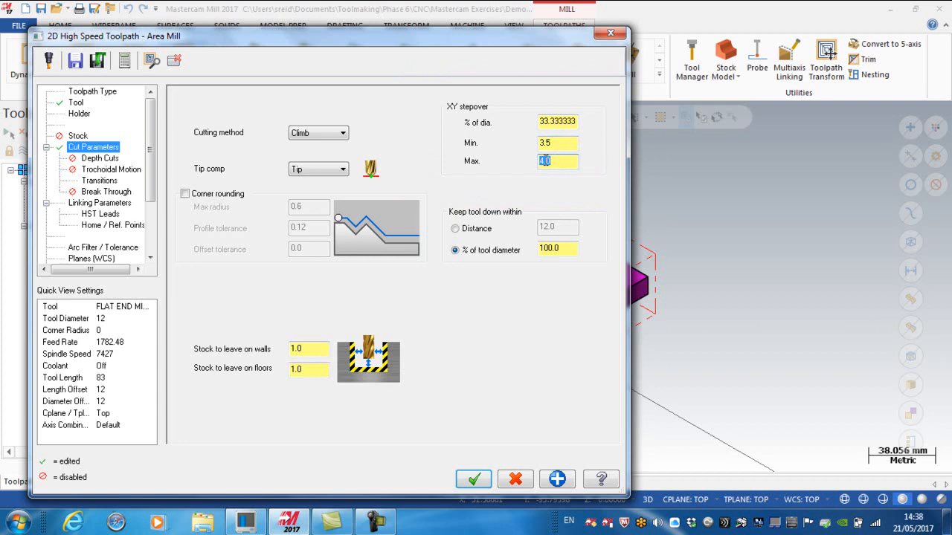
pyautogui.click(310, 348)
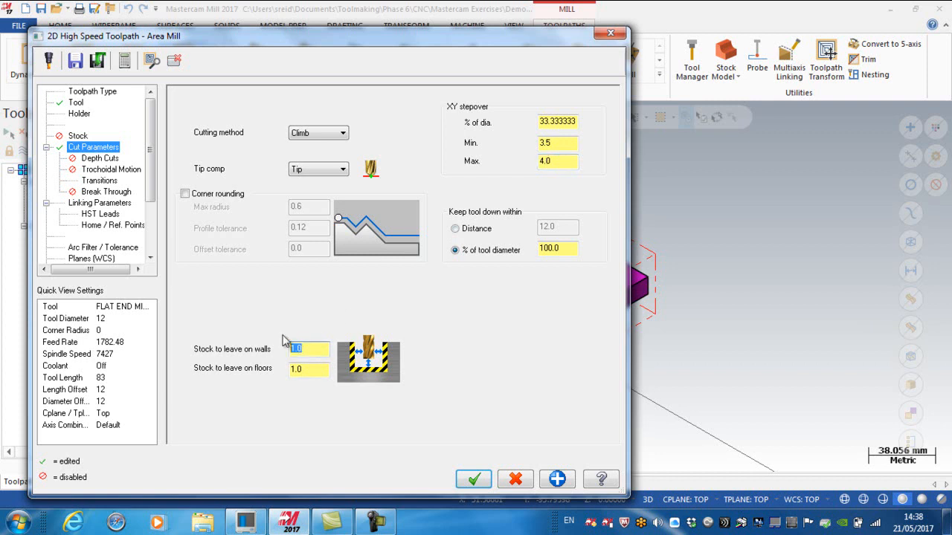
pyautogui.write('0.6')
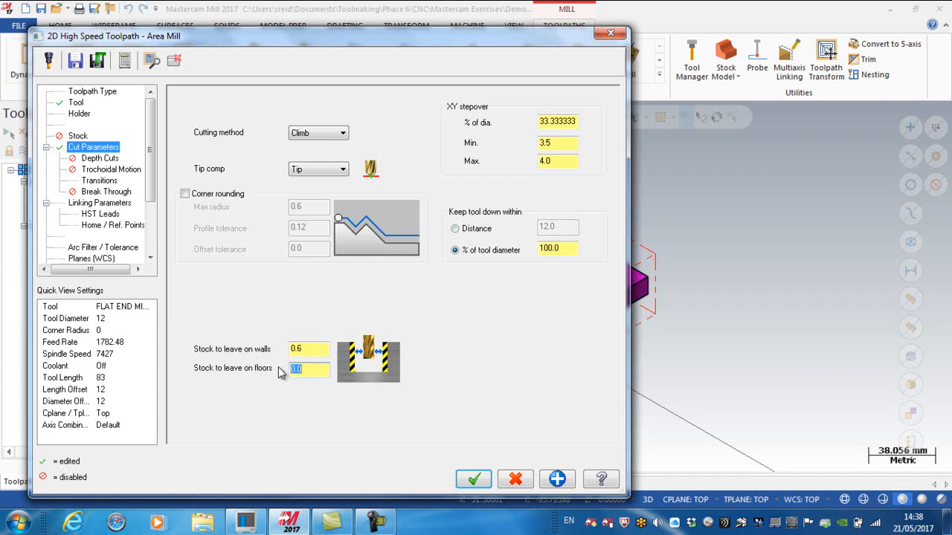
pyautogui.click(101, 203)
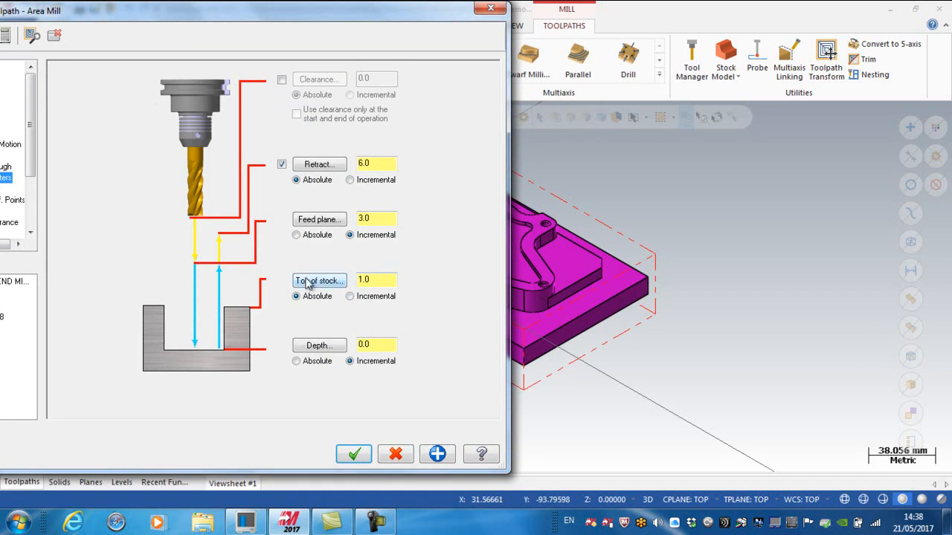
pyautogui.moveTo(324, 285)
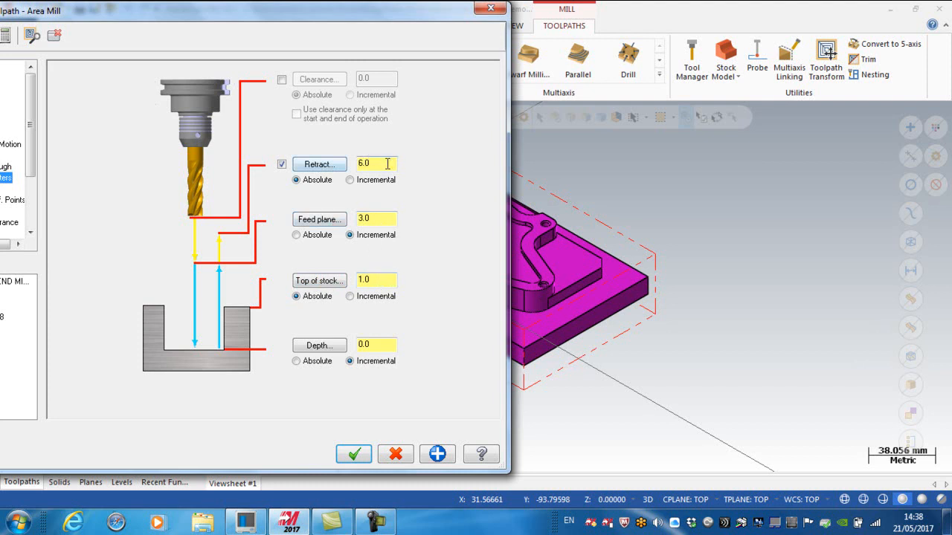
# - Accept the linking parameters with feed plane 3.0 incremental and regenerate the toolpath
pyautogui.click(354, 454)
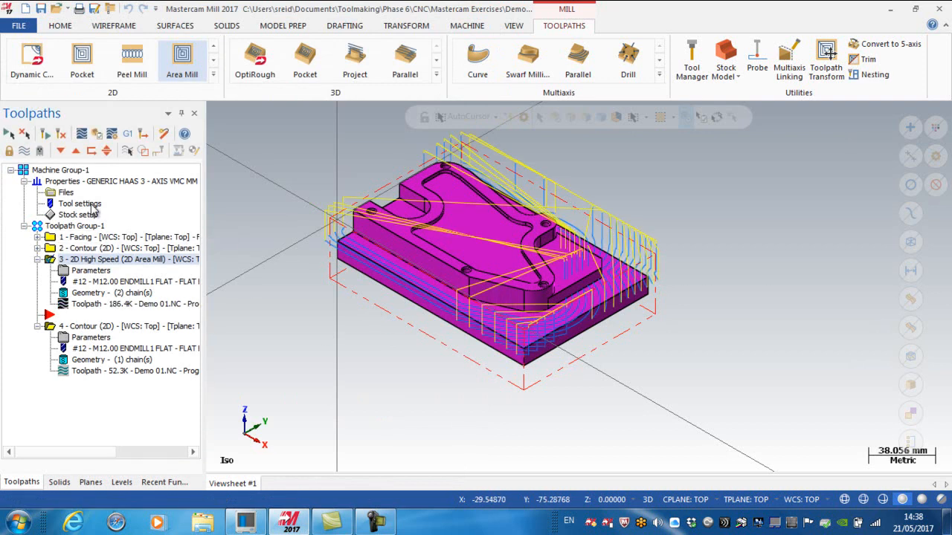
pyautogui.moveTo(810, 310)
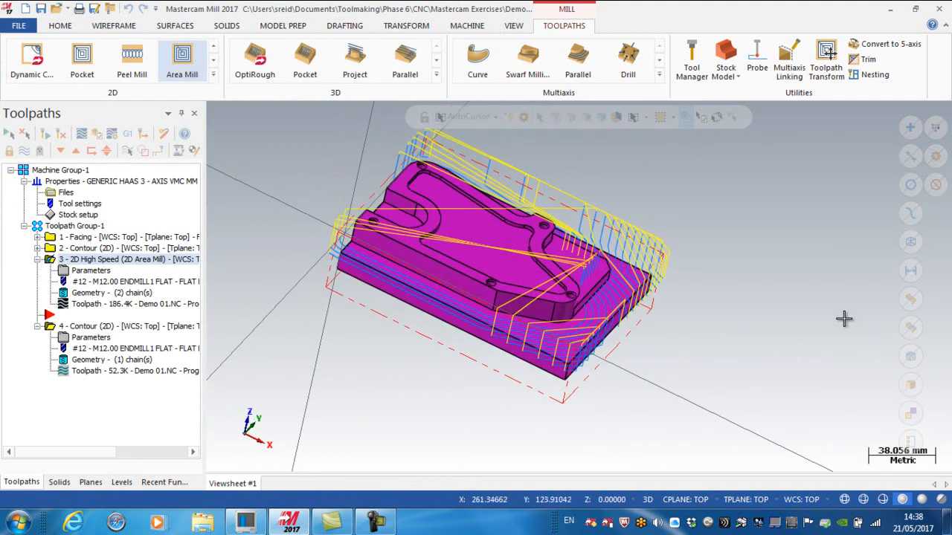
# - Zoom in on the part to inspect the Area Mill cut lines around the inner profile
pyautogui.scroll(3)
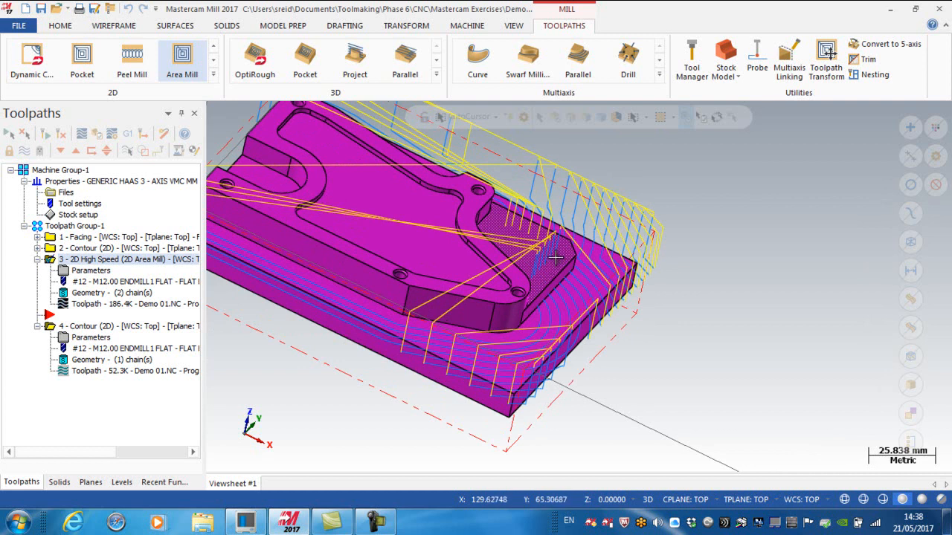
pyautogui.moveTo(734, 259)
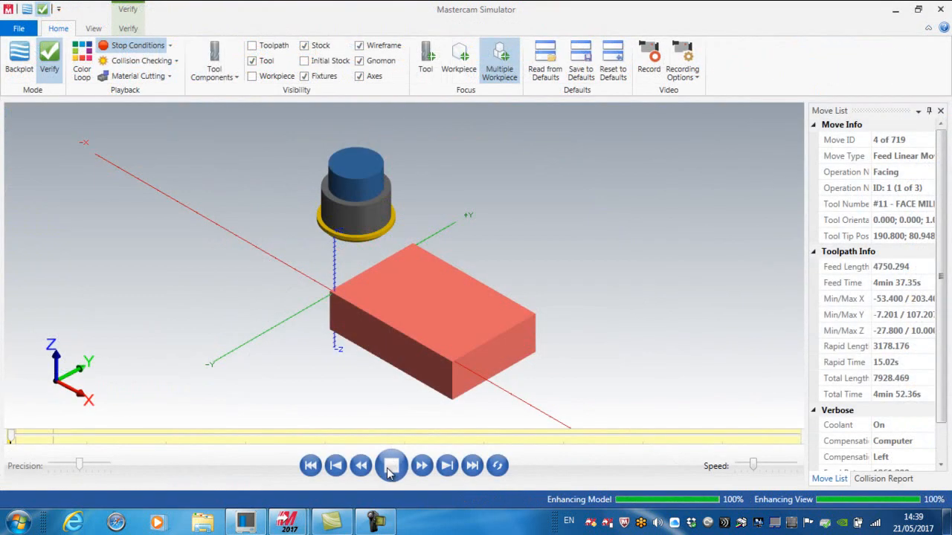
# - Play the facing and roughing cuts in Mastercam Simulator with the speed slider raised
pyautogui.click(391, 466)
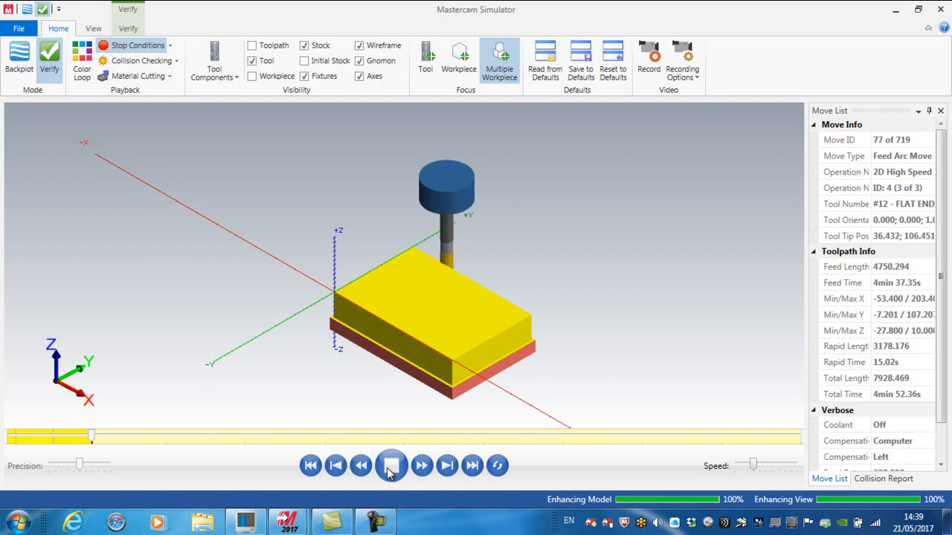
pyautogui.click(391, 465)
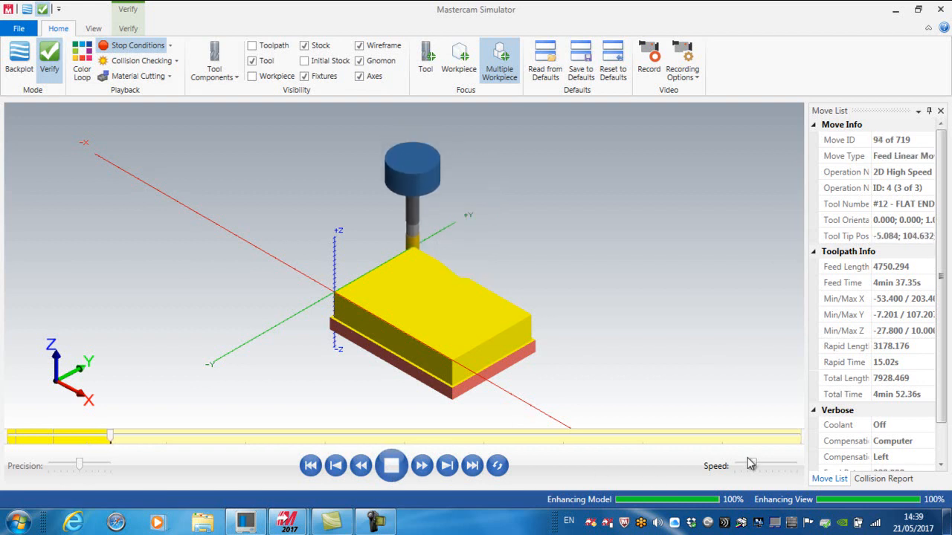
pyautogui.moveTo(751, 465); pyautogui.dragTo(771, 466)
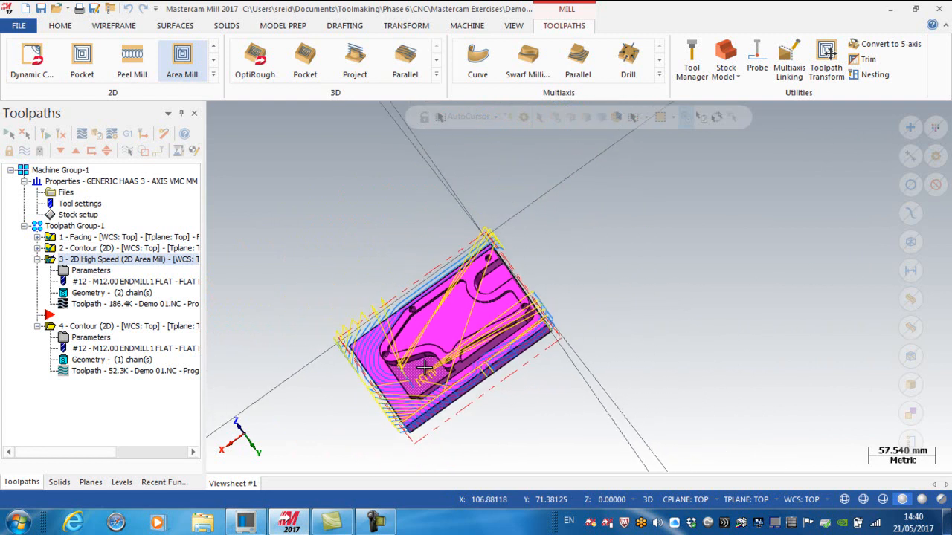
# - Add a third chain of solid faces to the Area Mill geometry and regenerate the toolpath
pyautogui.moveTo(424, 369); pyautogui.dragTo(780, 369)
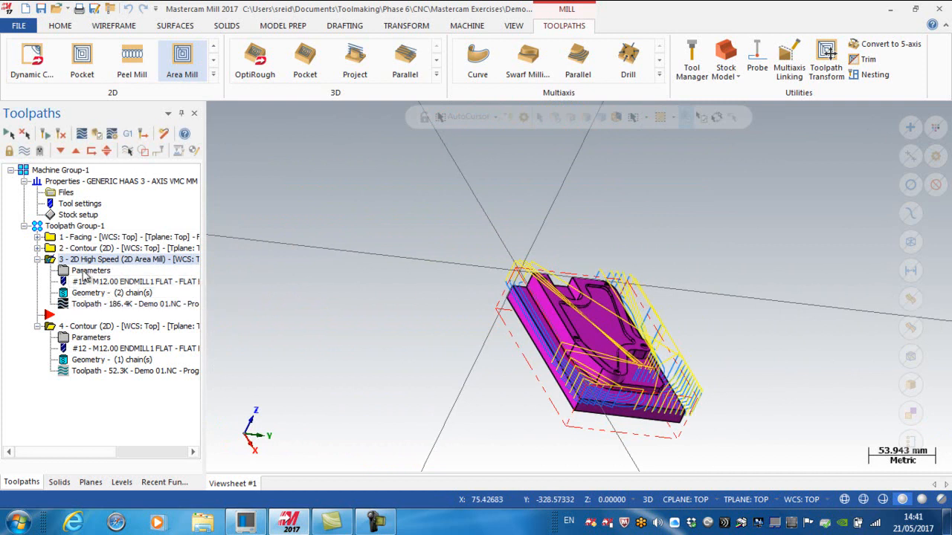
pyautogui.doubleClick(91, 271)
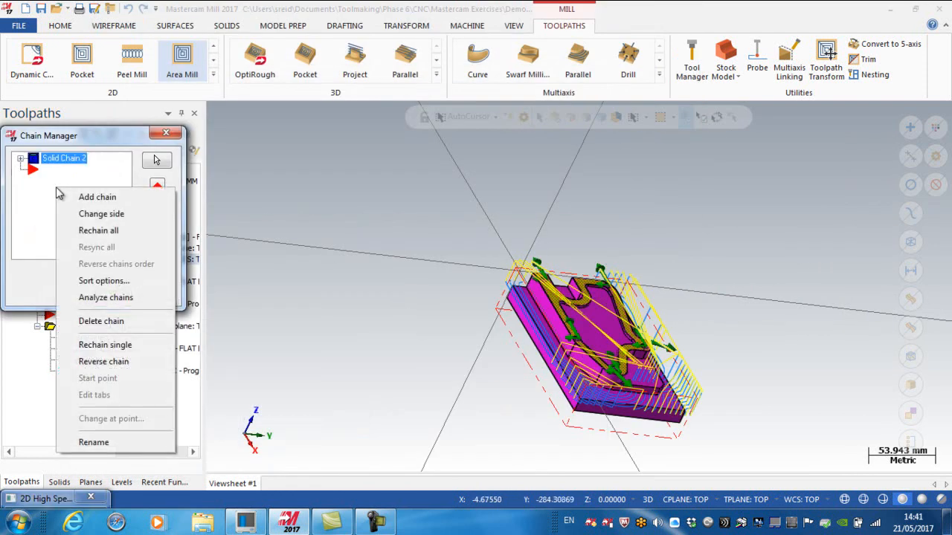
pyautogui.click(98, 196)
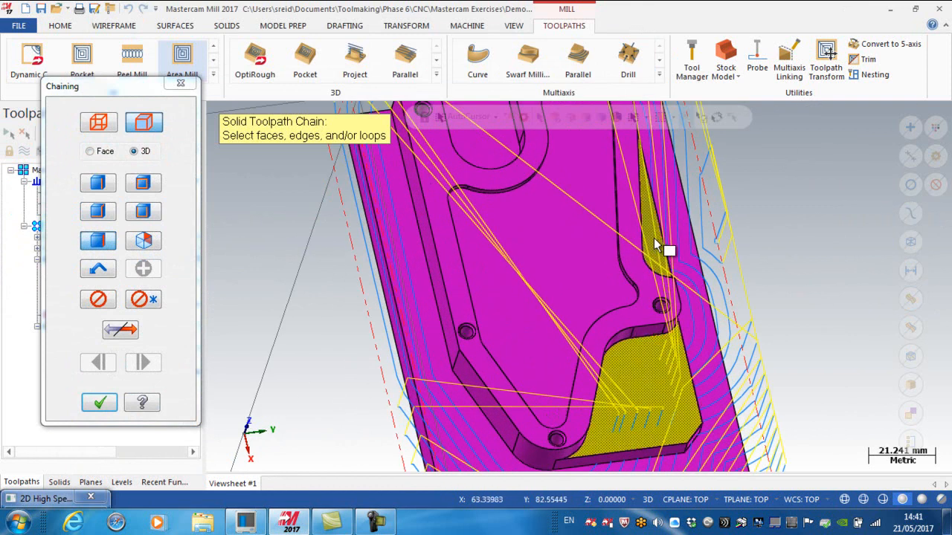
pyautogui.click(98, 401)
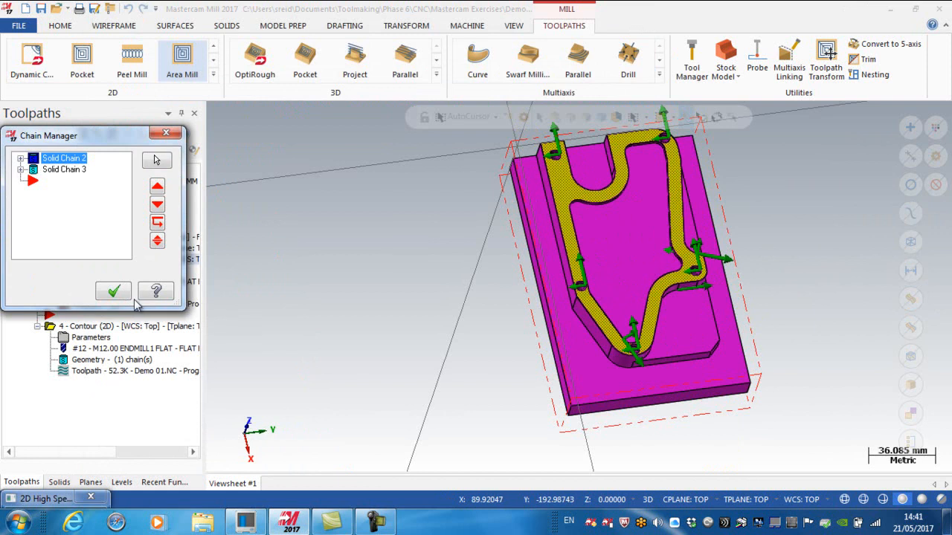
pyautogui.click(113, 290)
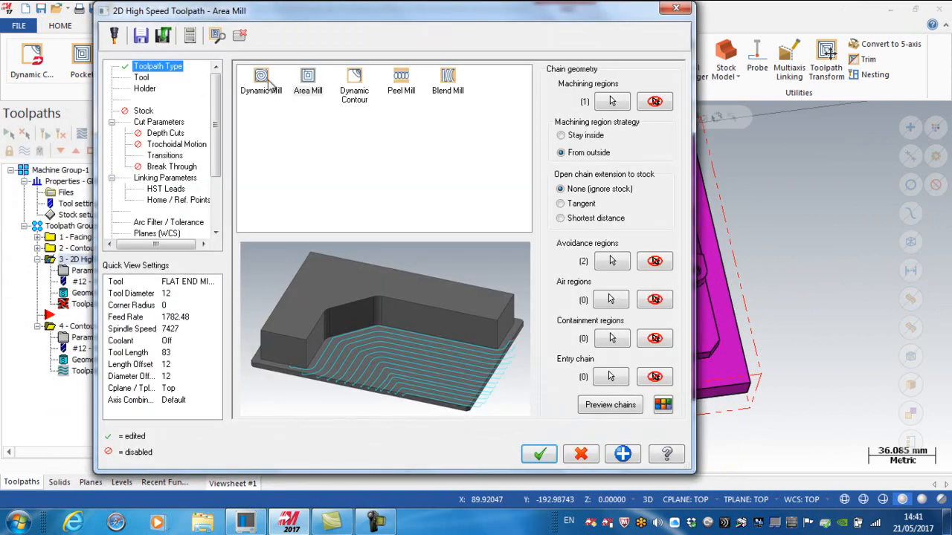
pyautogui.click(538, 455)
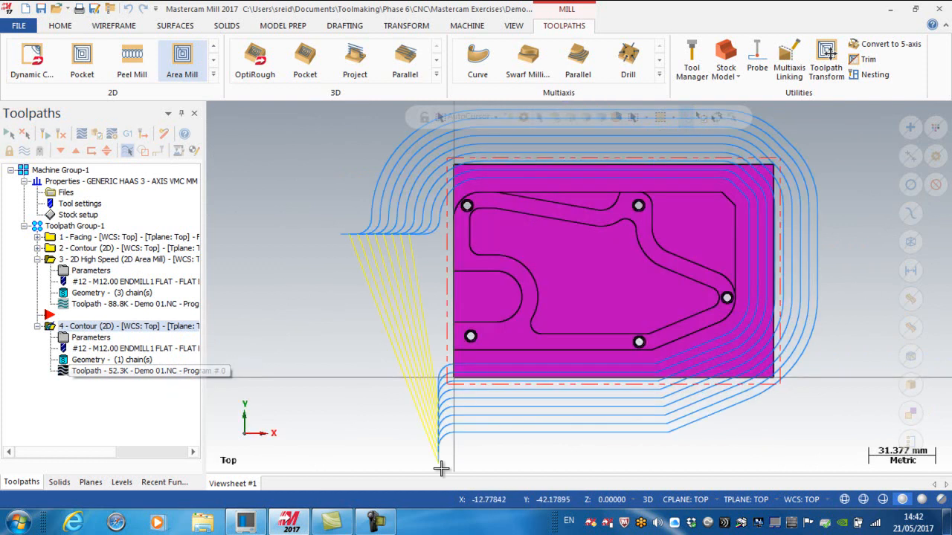
# - Select the 2D High Speed (2D Area Mill) operation so only its toolpath is displayed
pyautogui.click(111, 326)
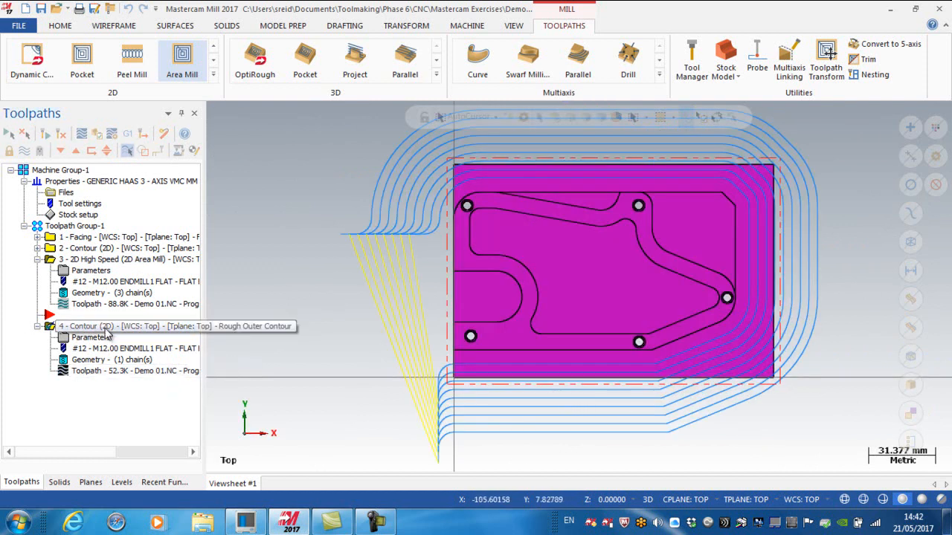
pyautogui.click(111, 259)
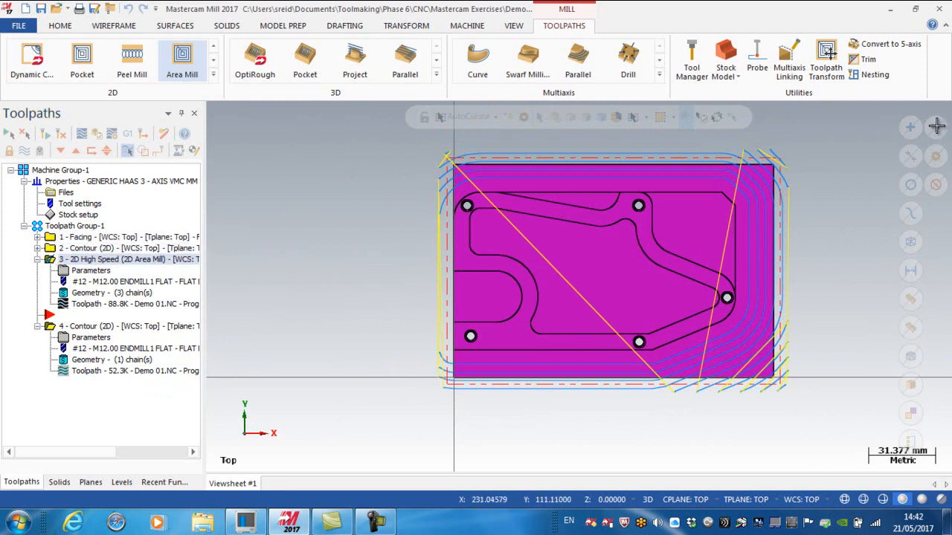
pyautogui.moveTo(751, 137)
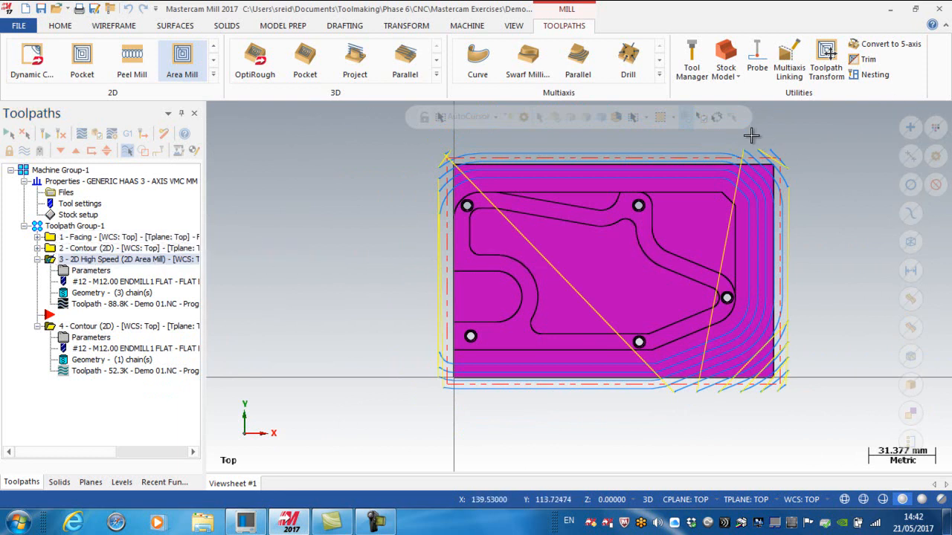
pyautogui.moveTo(803, 355)
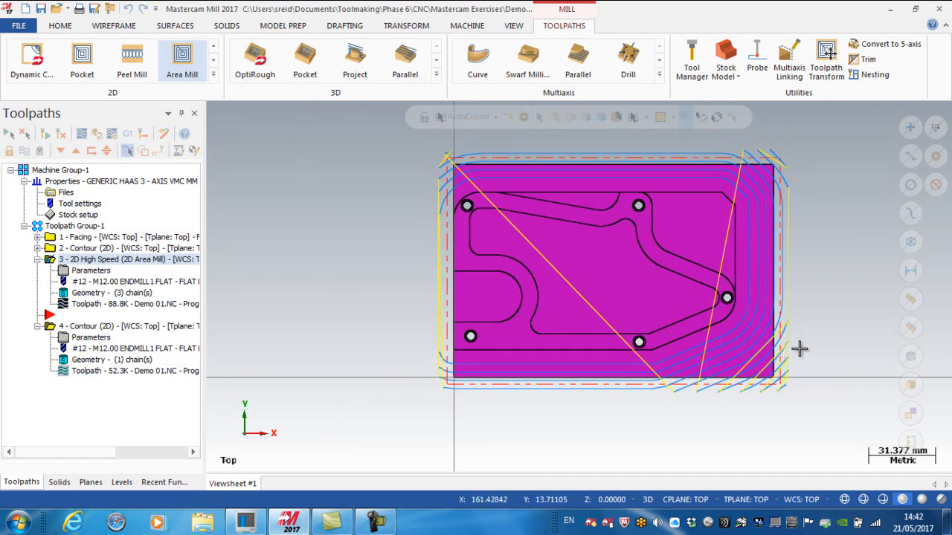
pyautogui.moveTo(802, 350)
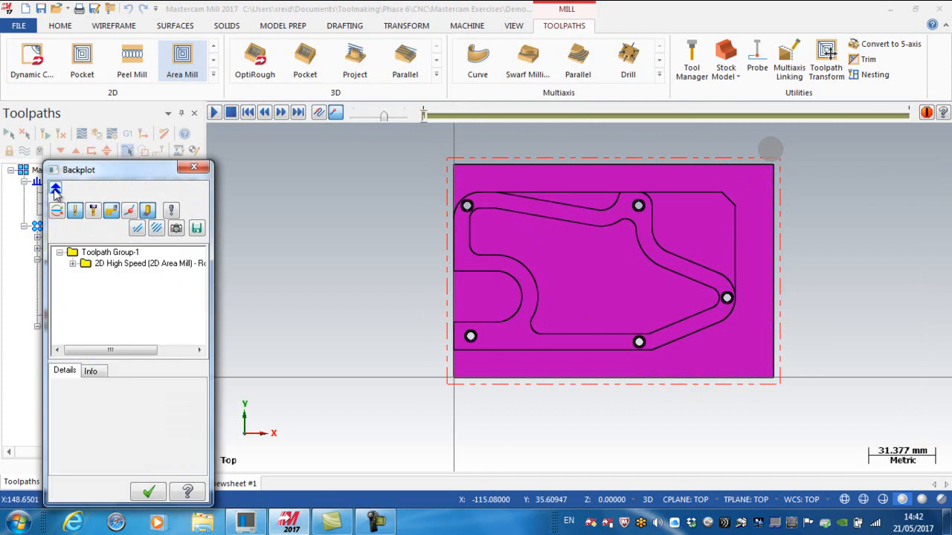
# - Read the Area Mill backplot cycle time of 1m:58.39s on the Info tab and close the backplot
pyautogui.click(90, 370)
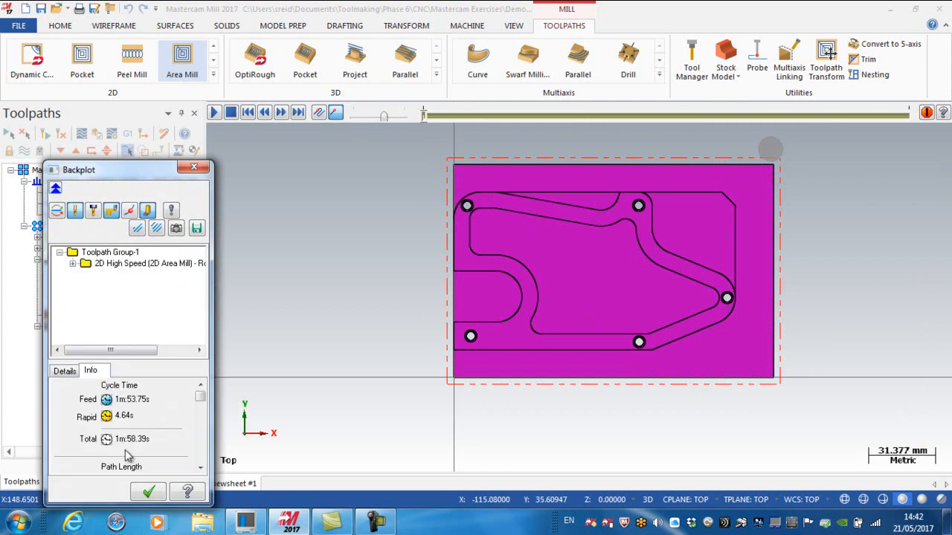
pyautogui.moveTo(137, 446)
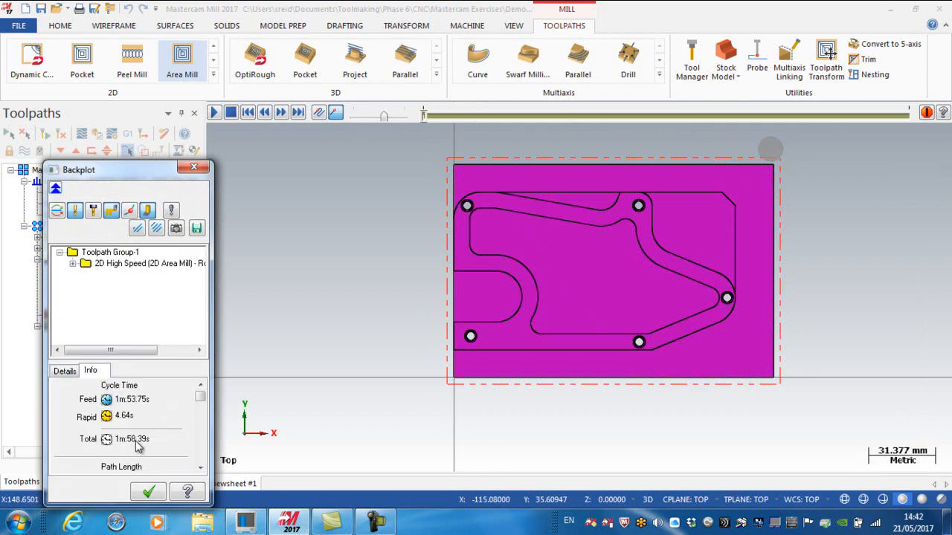
pyautogui.moveTo(193, 169)
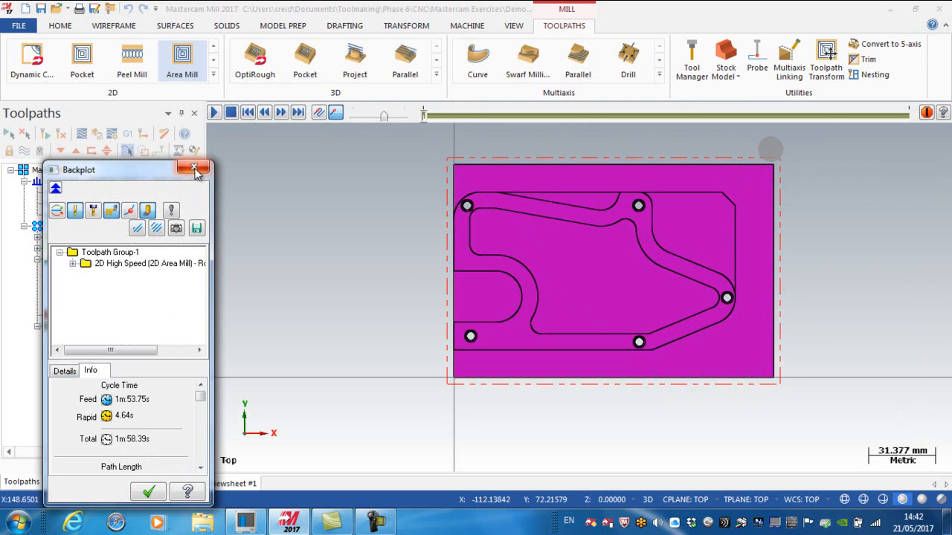
pyautogui.click(193, 170)
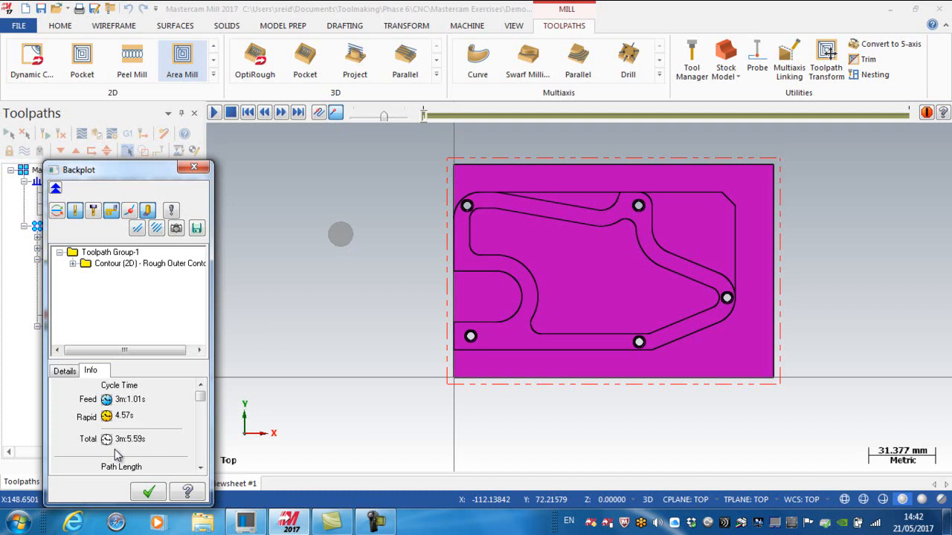
pyautogui.moveTo(69, 300)
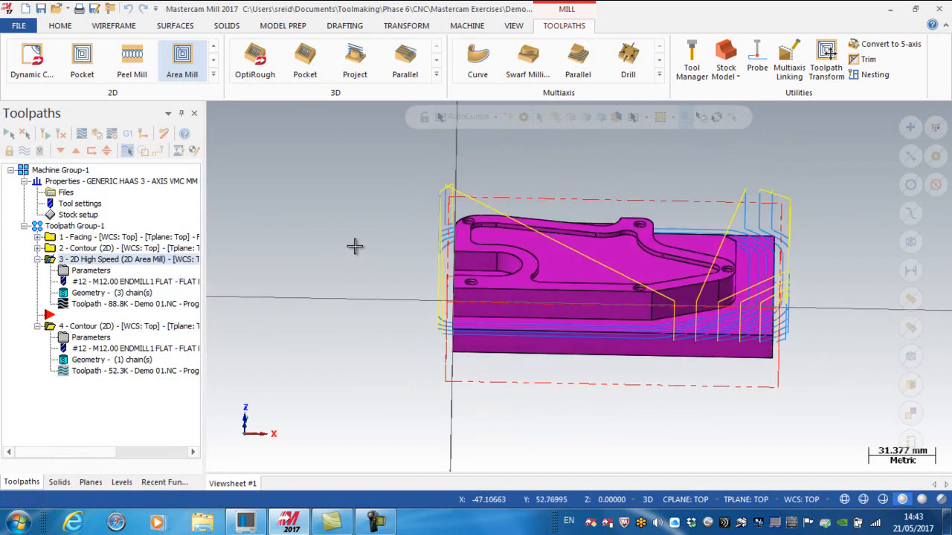
pyautogui.moveTo(907, 266)
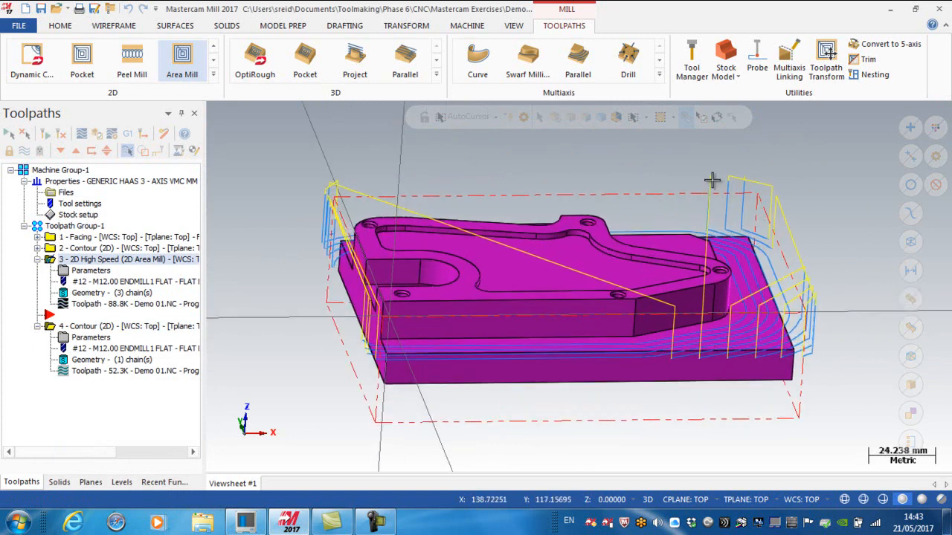
pyautogui.moveTo(726, 229)
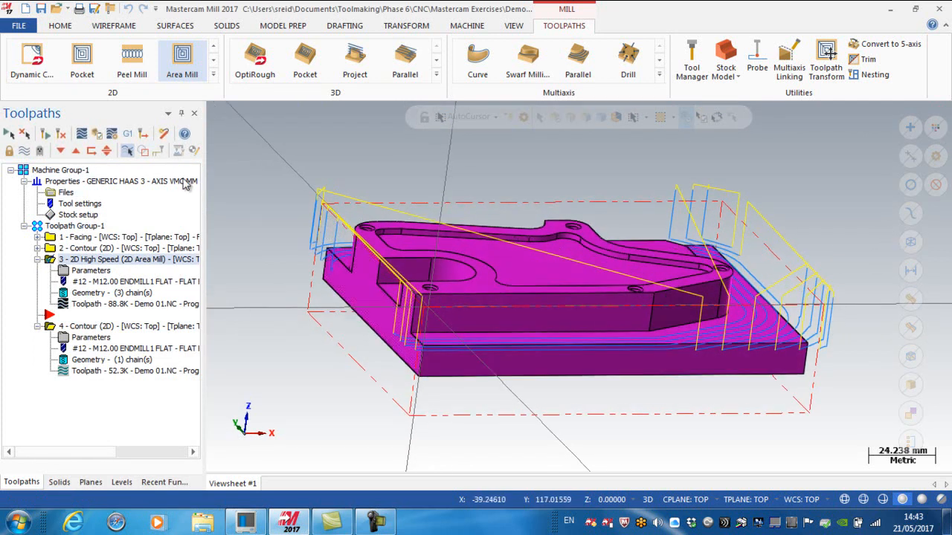
pyautogui.moveTo(156, 247)
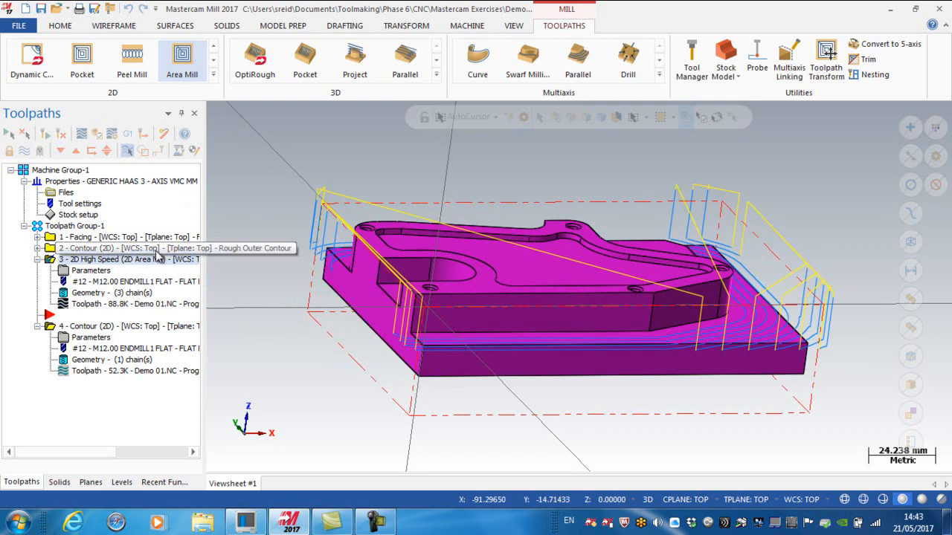
# - In Area Mill's Linking Parameters, pick top of stock from the model (-15.0) and set feed plane to 1
pyautogui.doubleClick(89, 259)
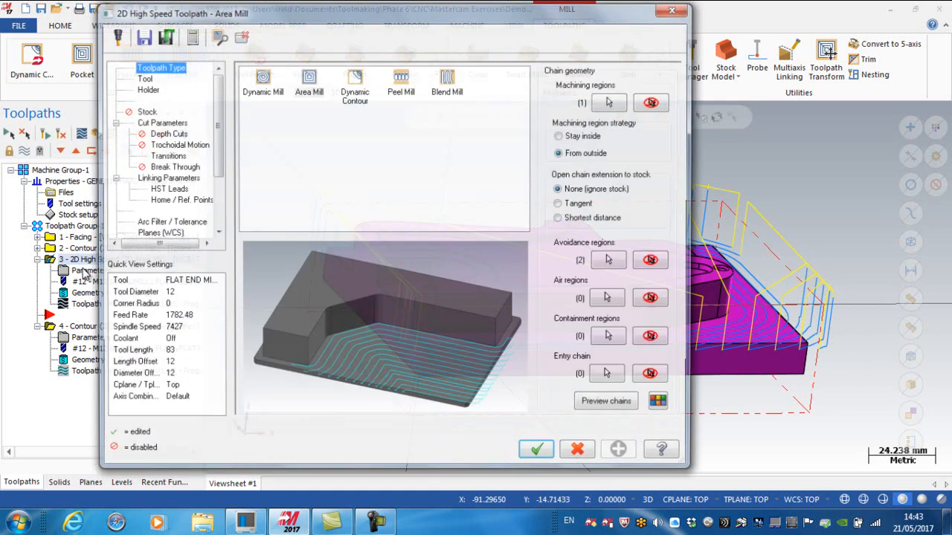
pyautogui.click(169, 177)
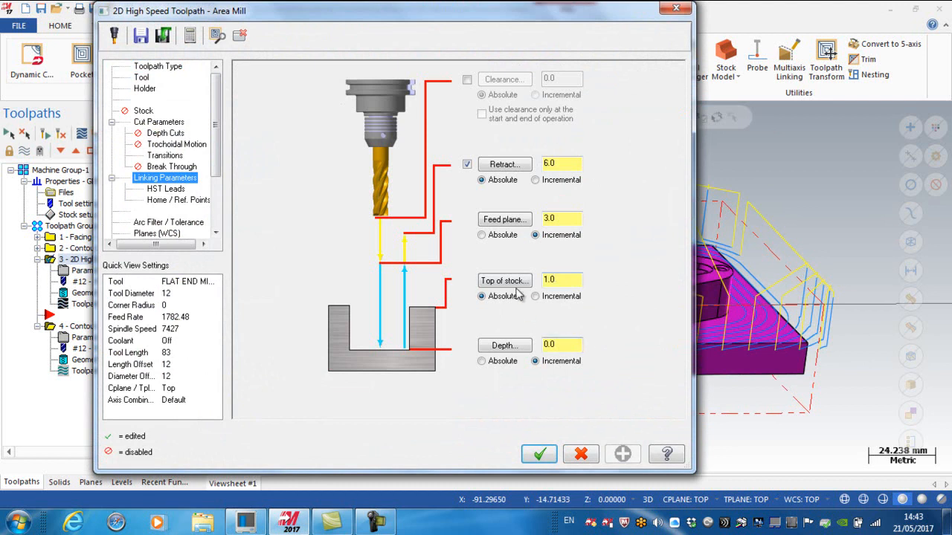
pyautogui.click(539, 455)
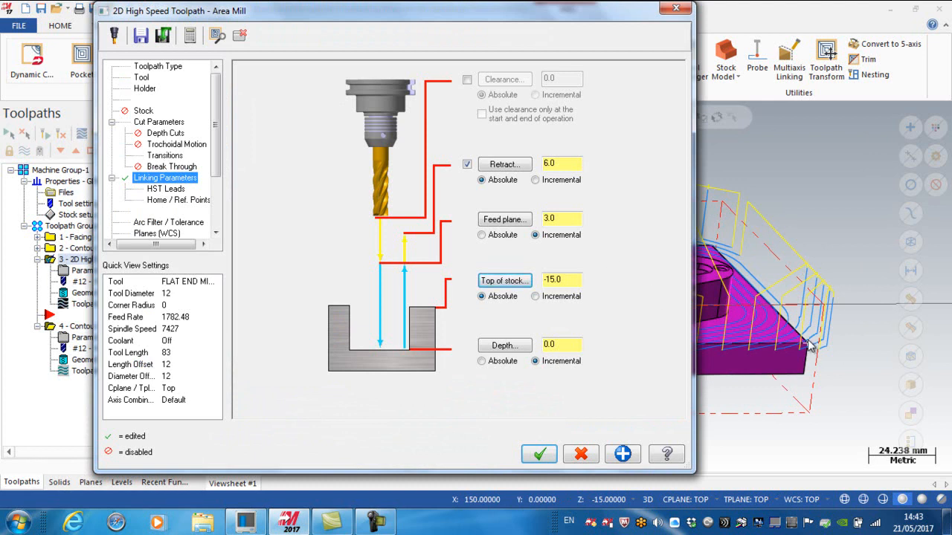
pyautogui.click(562, 219)
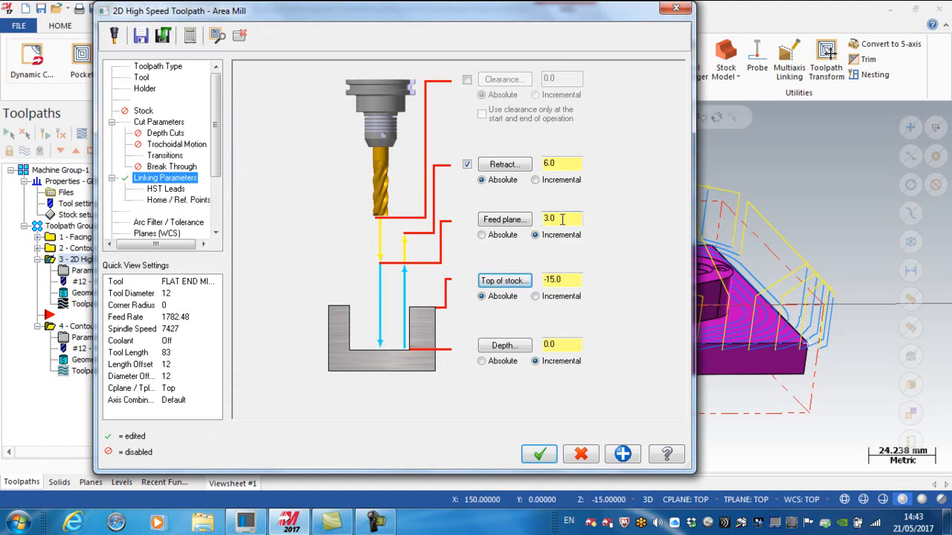
pyautogui.write('1')
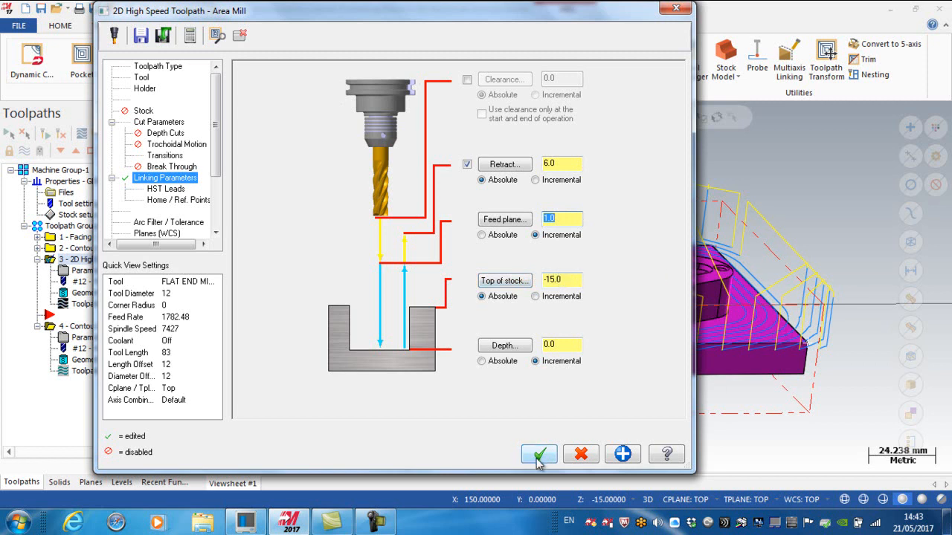
pyautogui.click(539, 454)
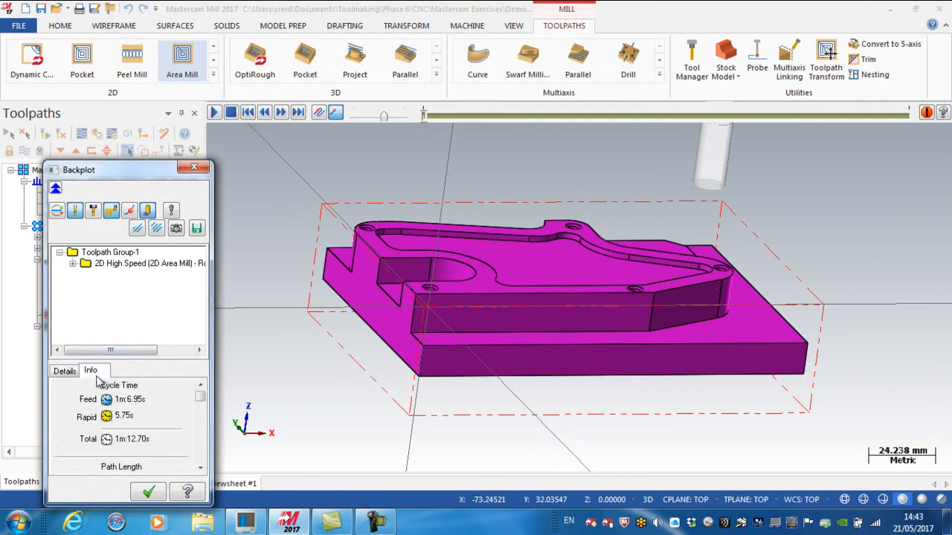
pyautogui.moveTo(131, 454)
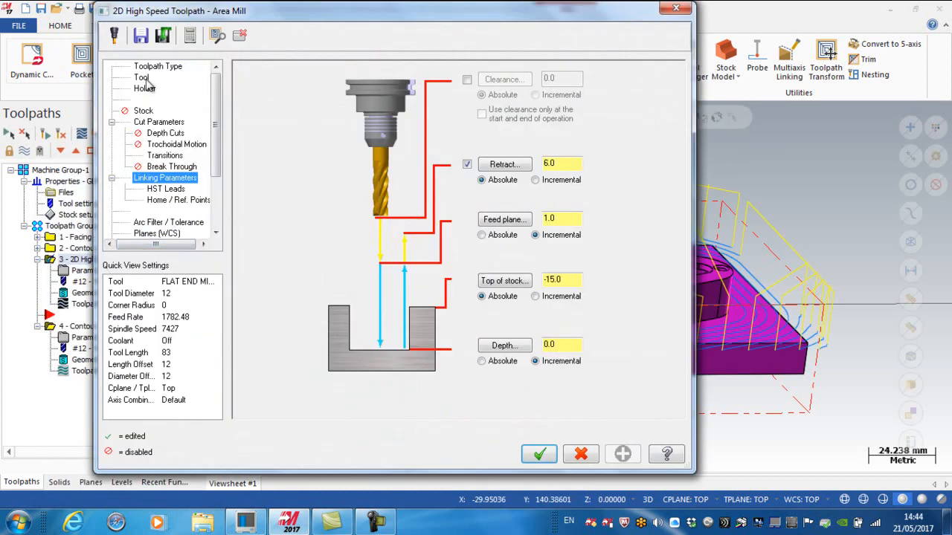
# - Review the Tool page: 12 mm flat end mill, feed 1782.48, spindle 7427, plunge 300
pyautogui.click(141, 78)
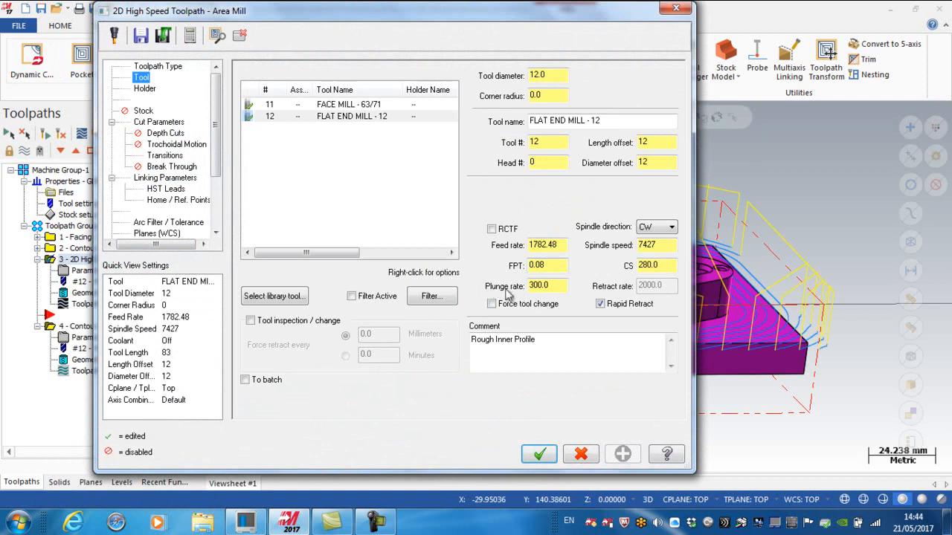
pyautogui.moveTo(742, 264)
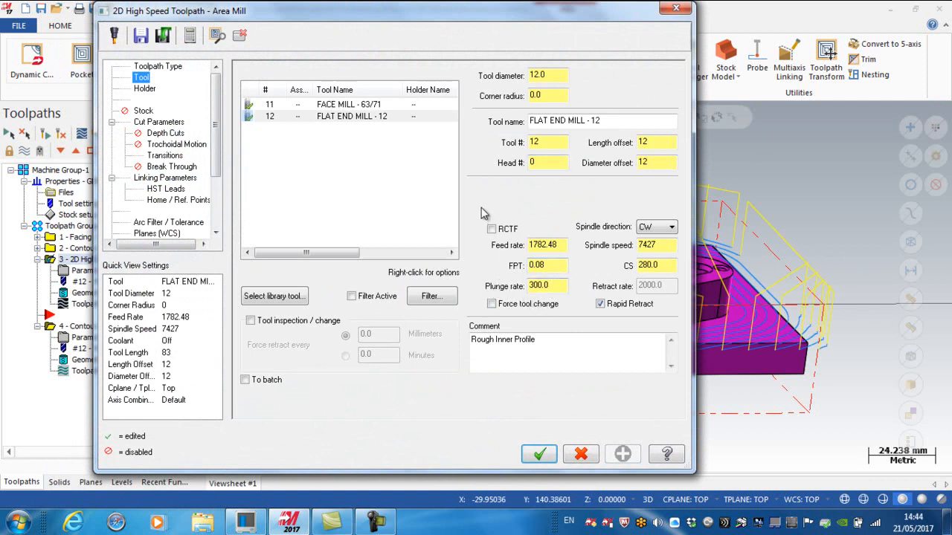
pyautogui.moveTo(530, 253)
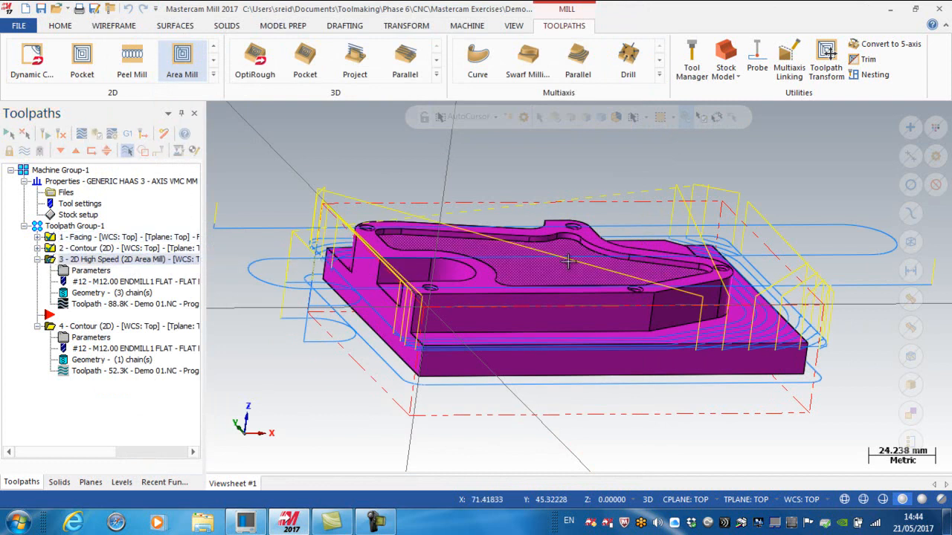
pyautogui.moveTo(706, 175)
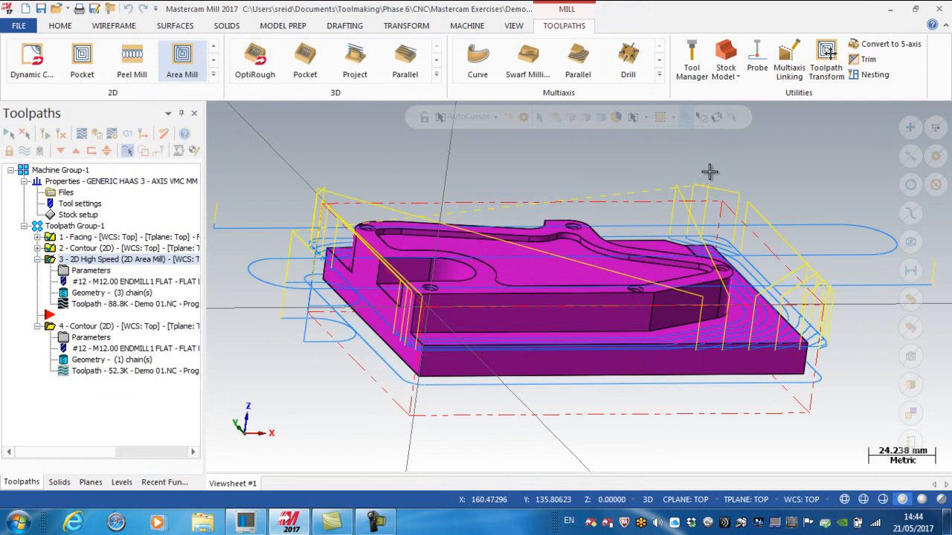
# - Launch solid verification of the selected operations in Mastercam Simulator
pyautogui.click(98, 134)
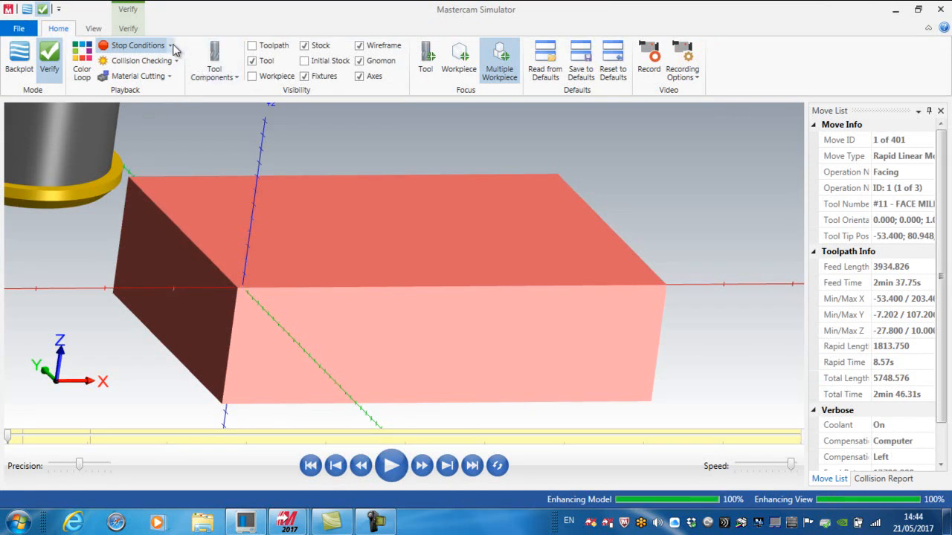
# - Check stop condition and collision checking options, then play the material removal simulation
pyautogui.click(138, 45)
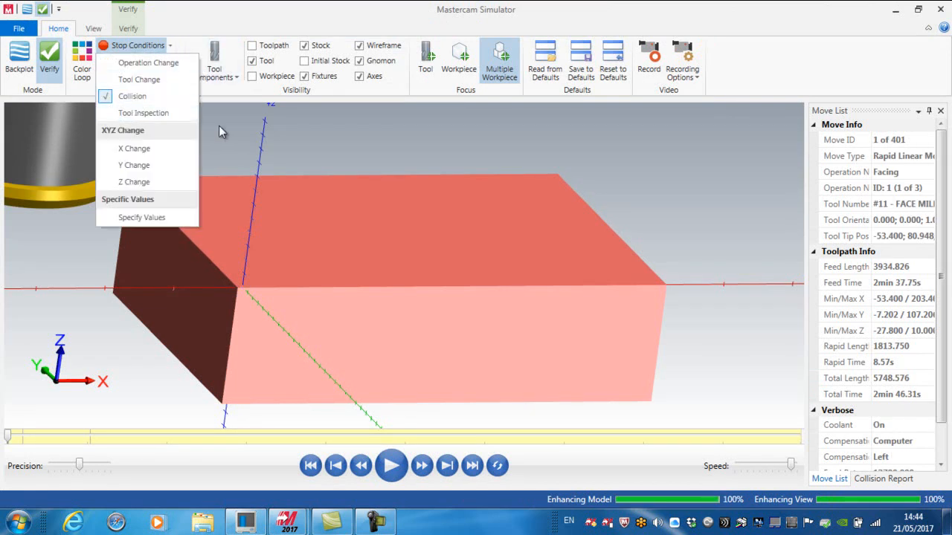
pyautogui.click(140, 59)
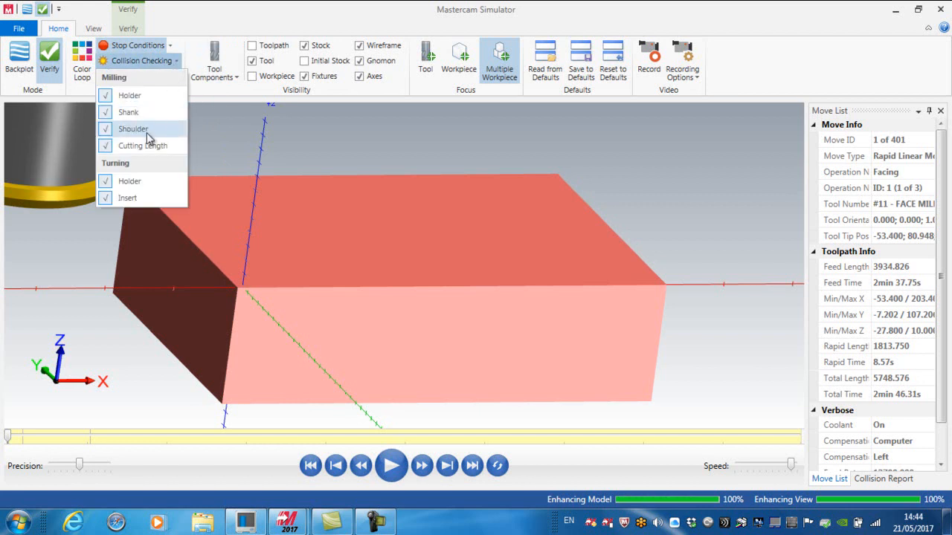
pyautogui.moveTo(128, 112)
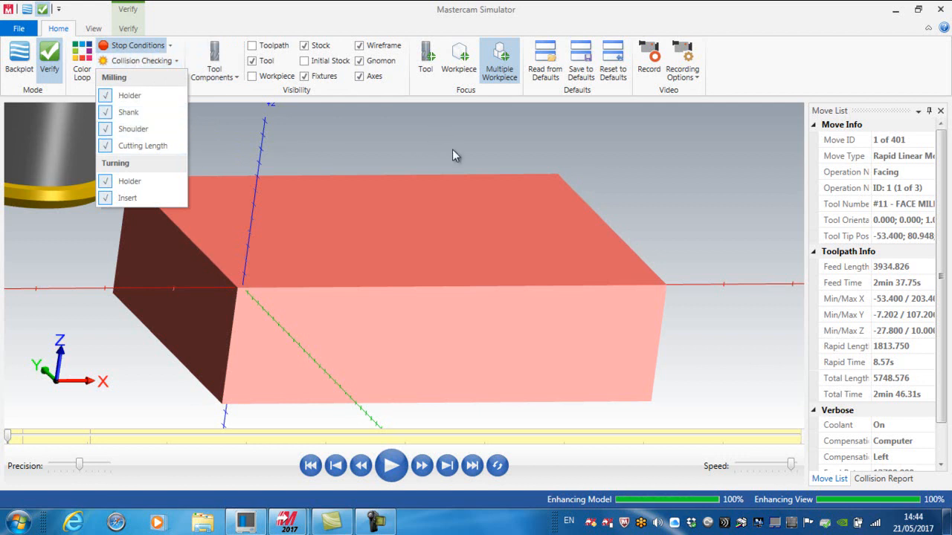
pyautogui.click(391, 465)
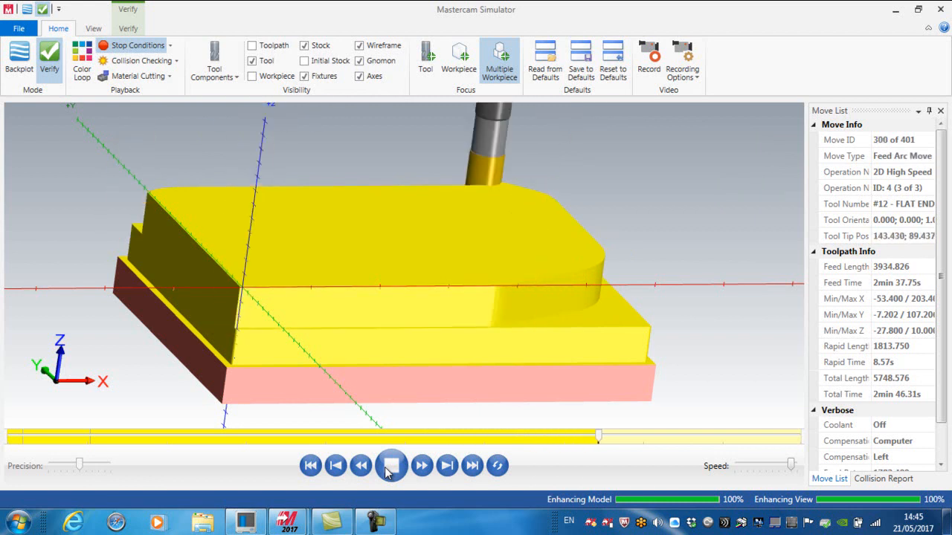
pyautogui.click(392, 465)
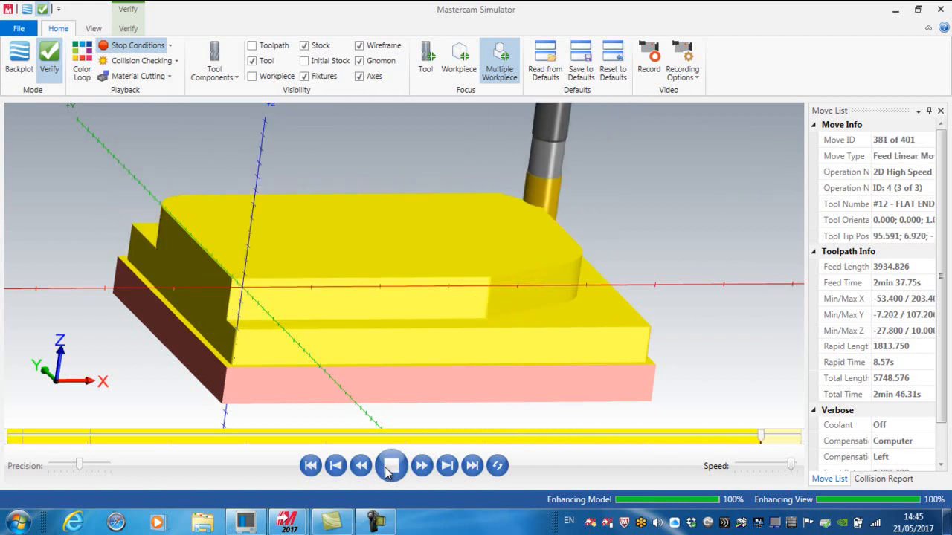
pyautogui.click(390, 466)
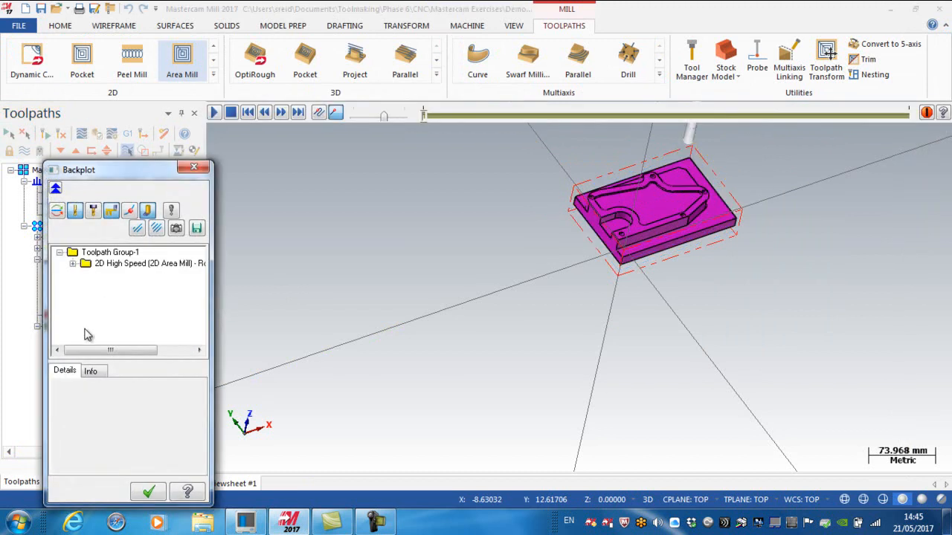
# - Read Area Mill's 1m 12.70s cycle time, compare with the contour's 3m 5.59s, and close backplot
pyautogui.click(90, 371)
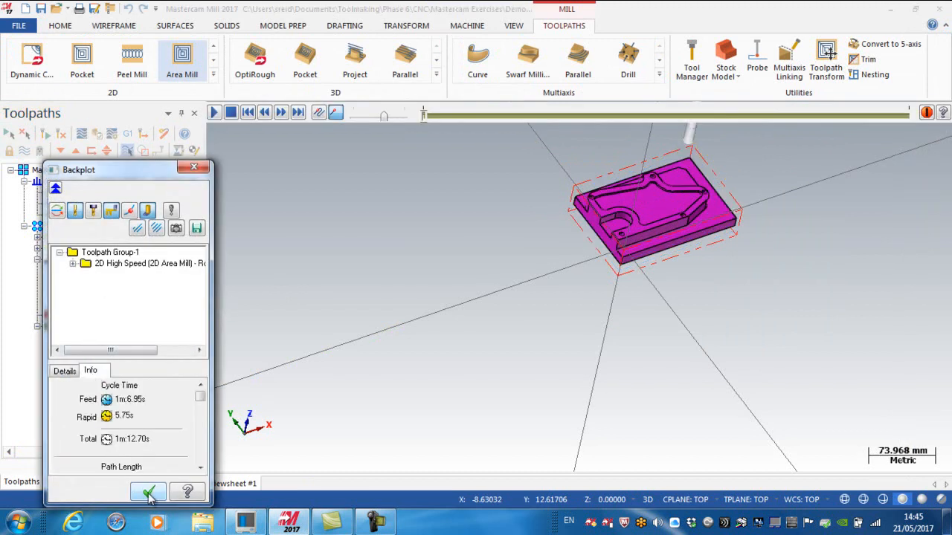
pyautogui.click(149, 492)
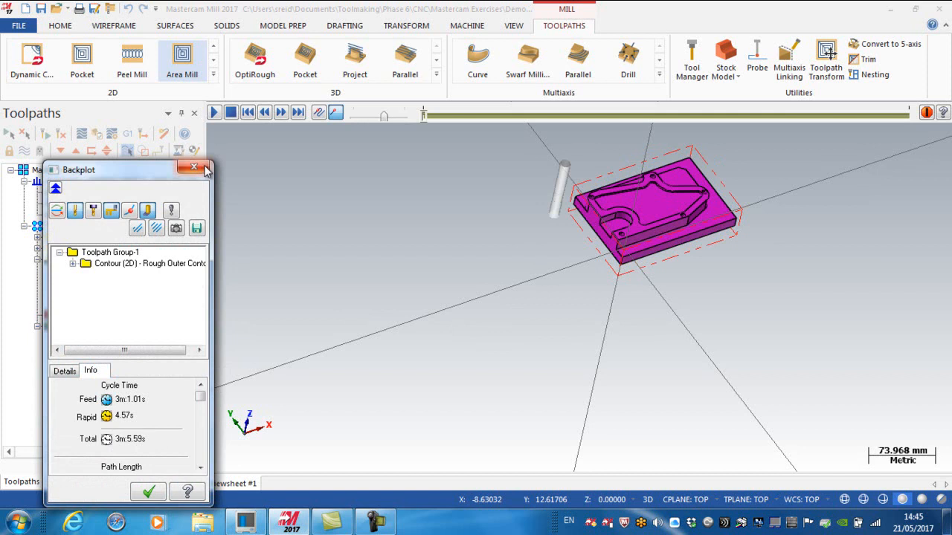
pyautogui.click(193, 166)
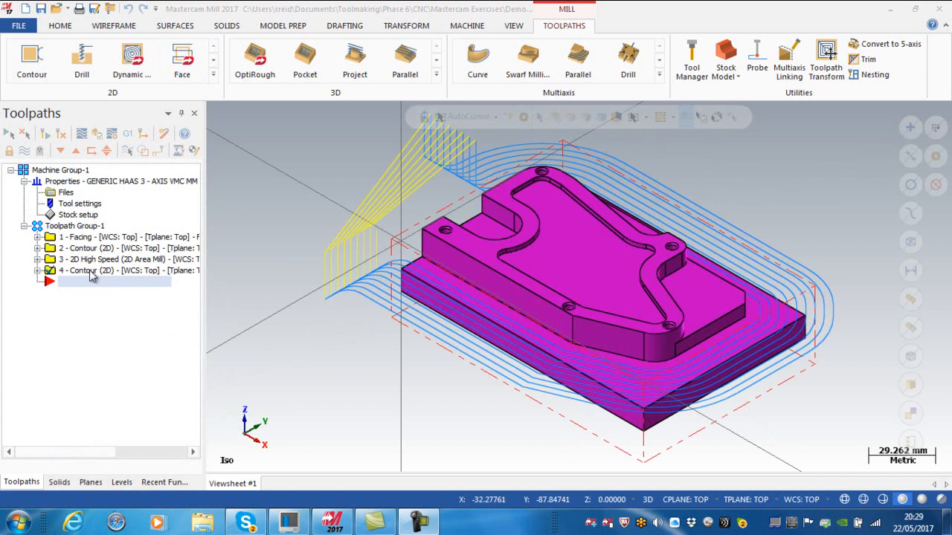
pyautogui.moveTo(95, 271)
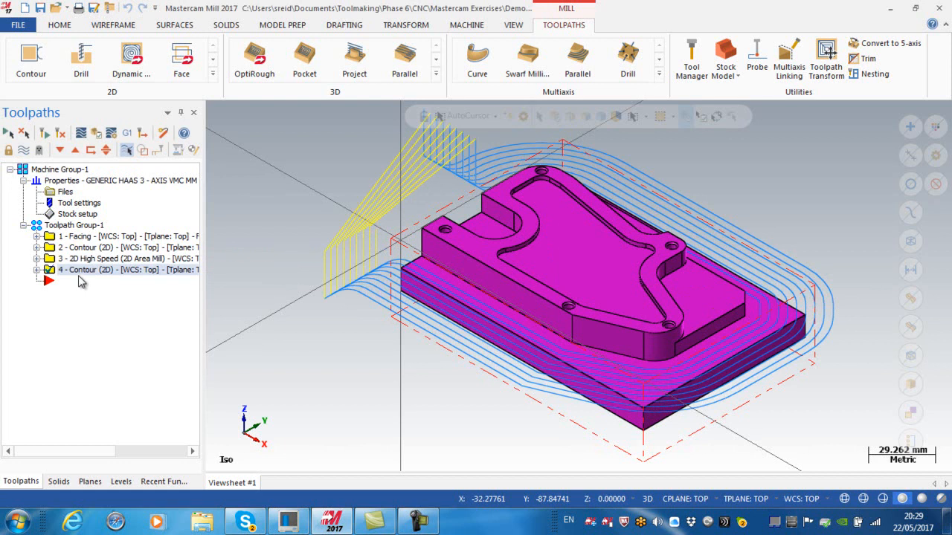
# - Delete operation 4, the comparison Contour (2D), and confirm
pyautogui.rightClick(82, 282)
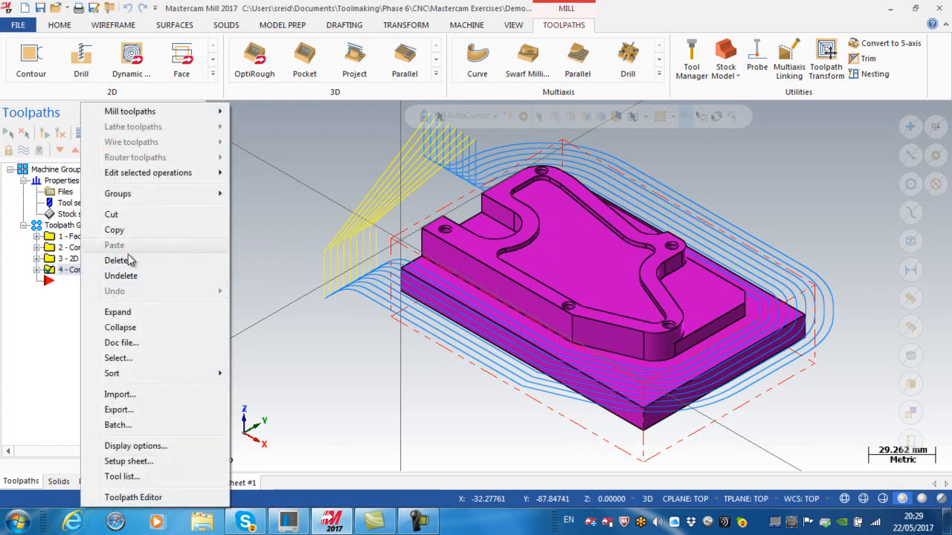
pyautogui.click(117, 260)
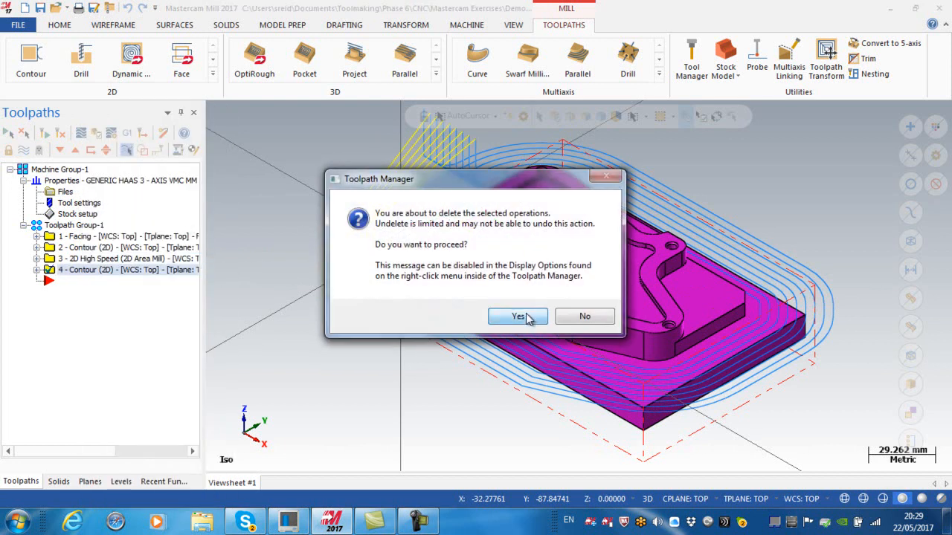
pyautogui.click(518, 315)
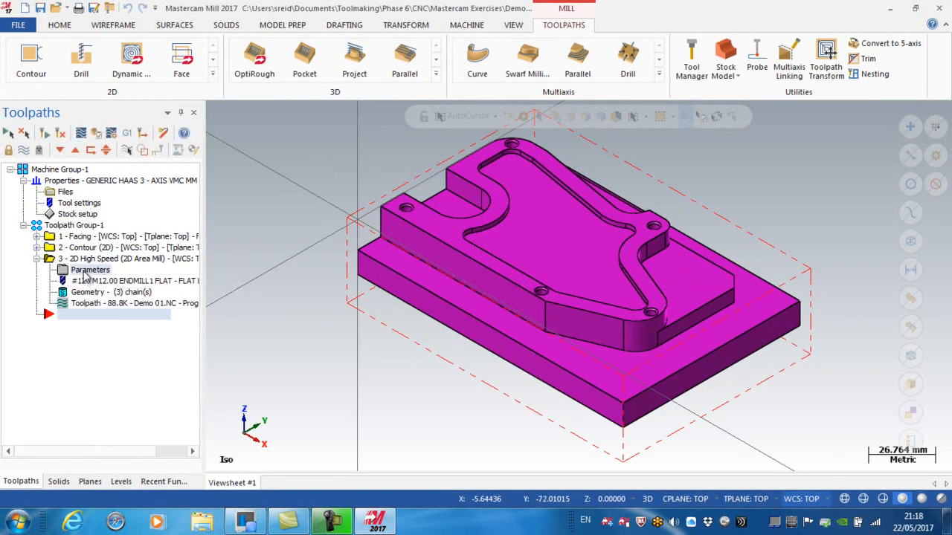
# - Set Flood coolant to On in the Area Mill toolpath's Coolant page
pyautogui.doubleClick(90, 269)
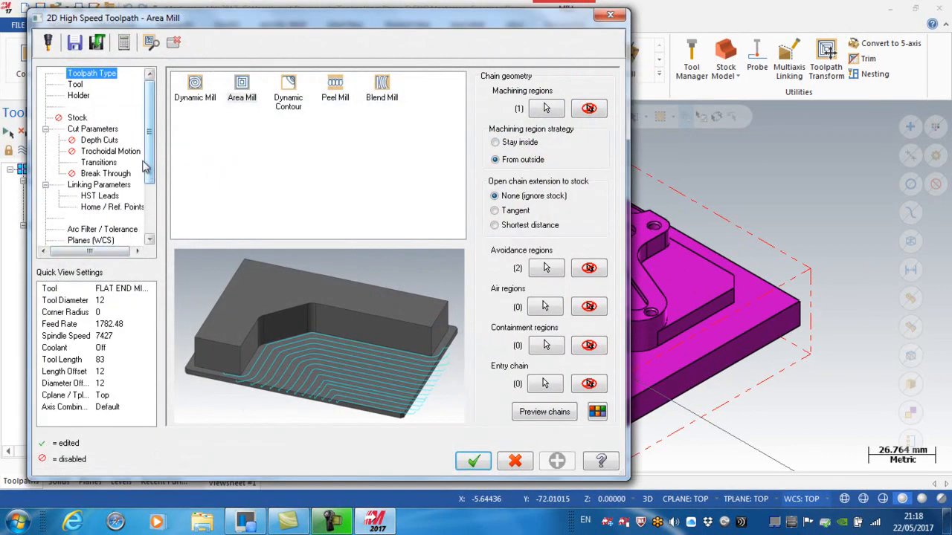
pyautogui.scroll(-3)
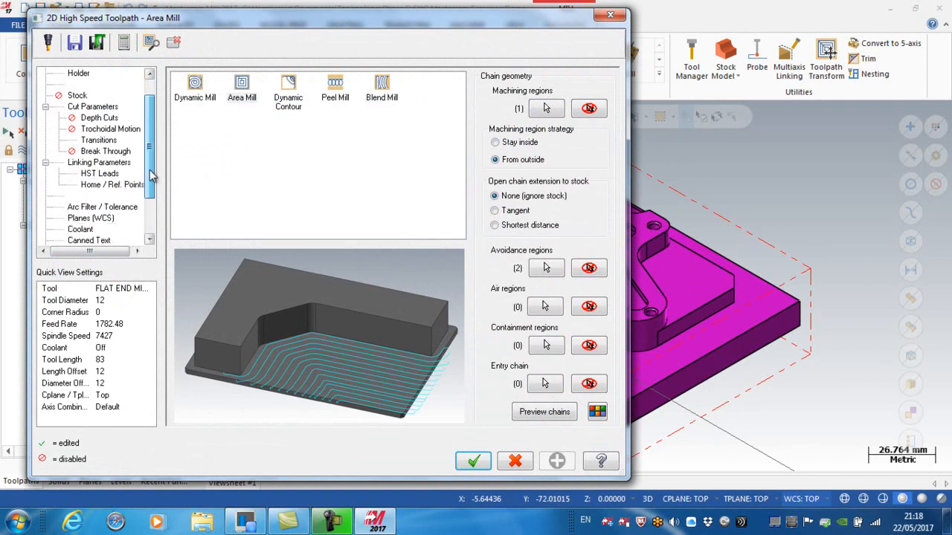
pyautogui.click(80, 229)
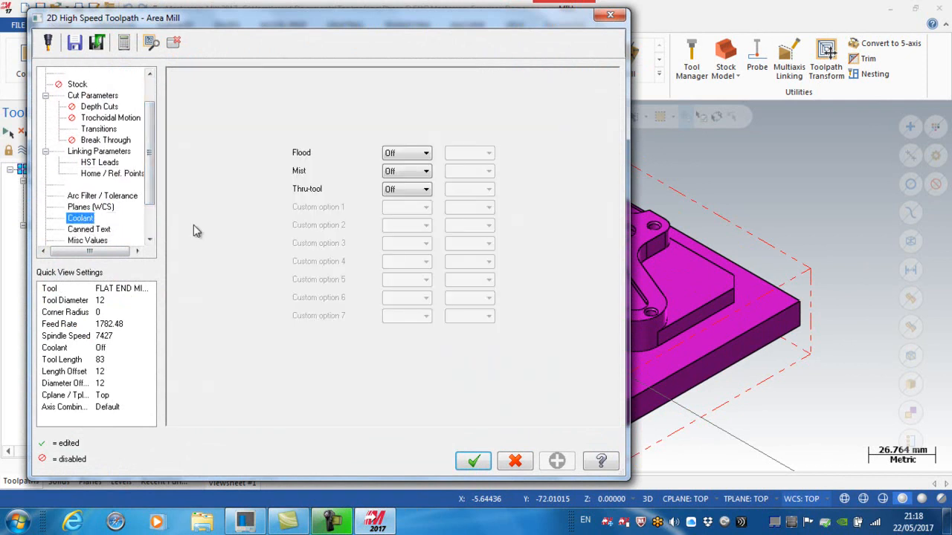
pyautogui.click(406, 153)
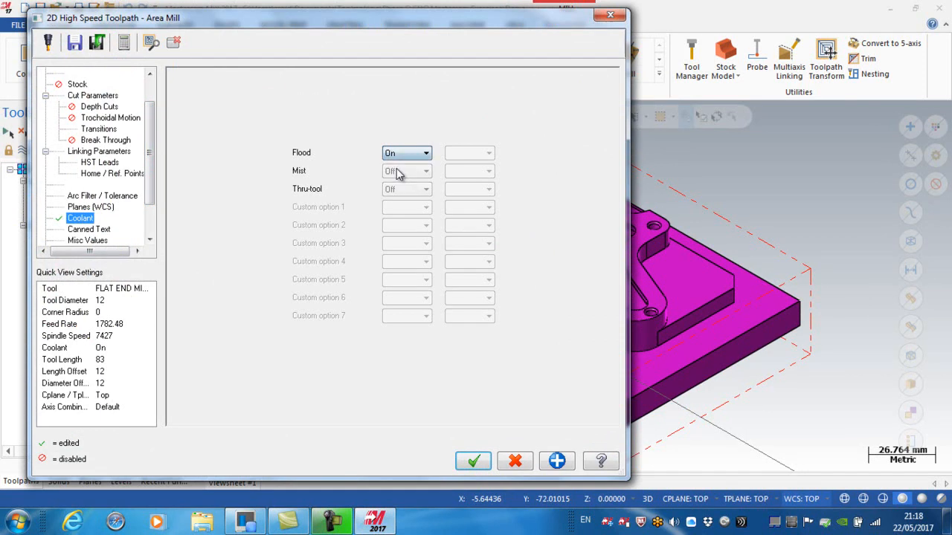